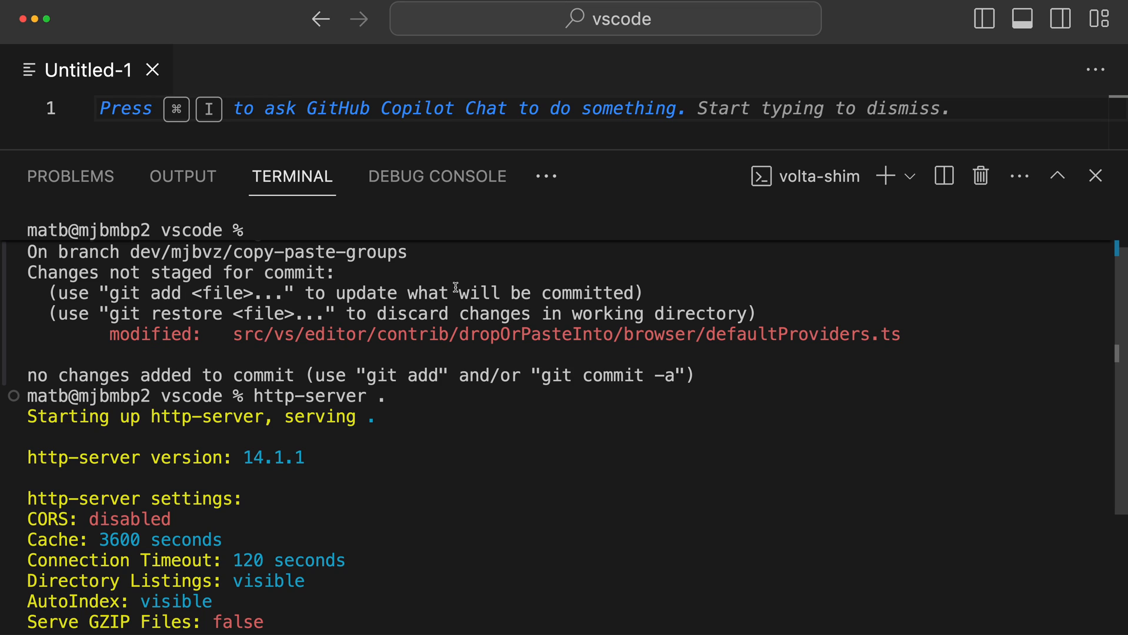
mouse_move(464, 256)
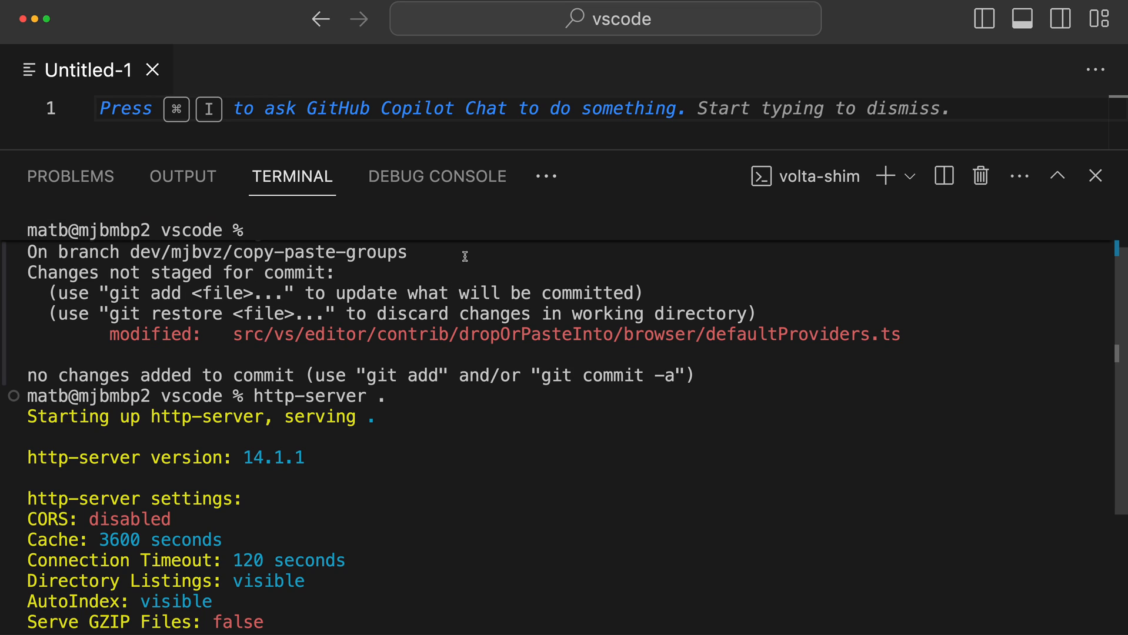
mouse_move(407, 359)
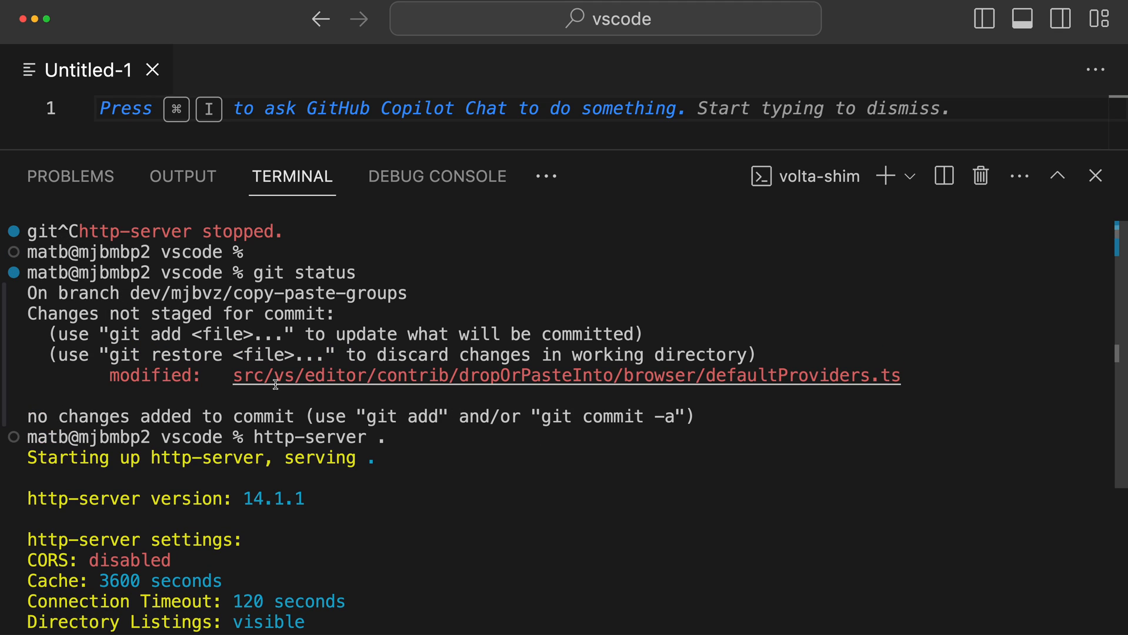
mouse_move(834, 364)
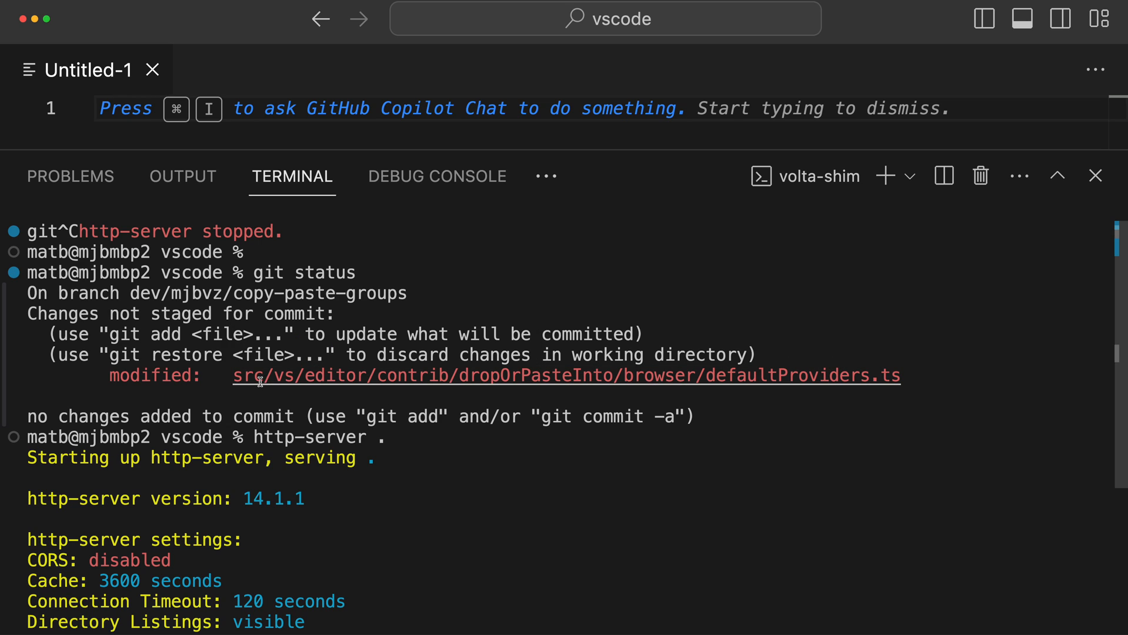
mouse_move(417, 378)
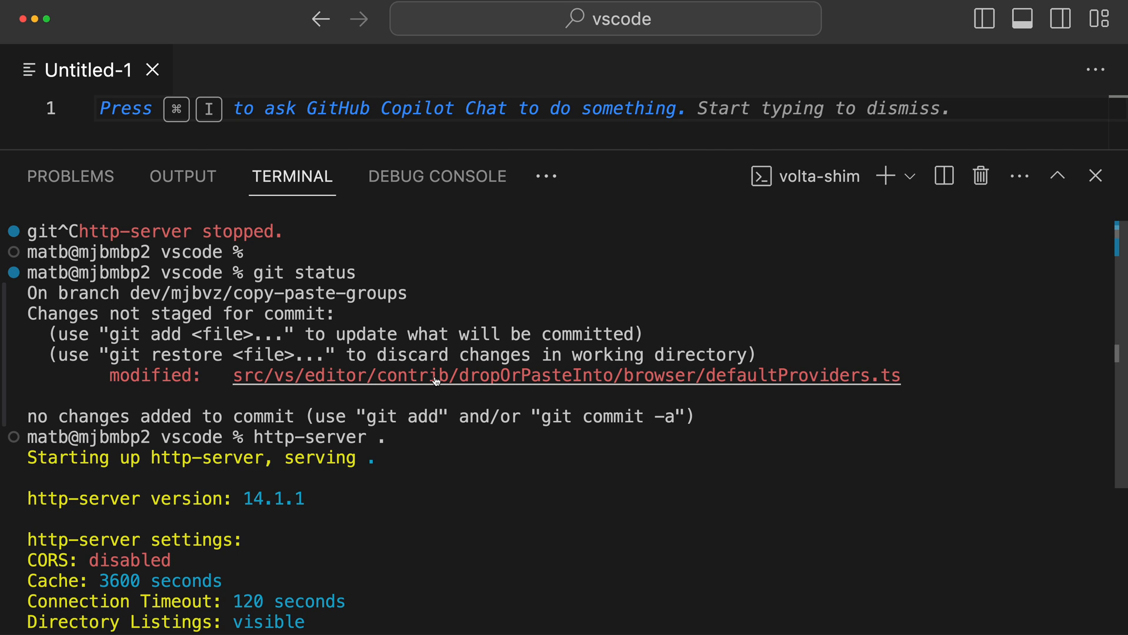
click(566, 375)
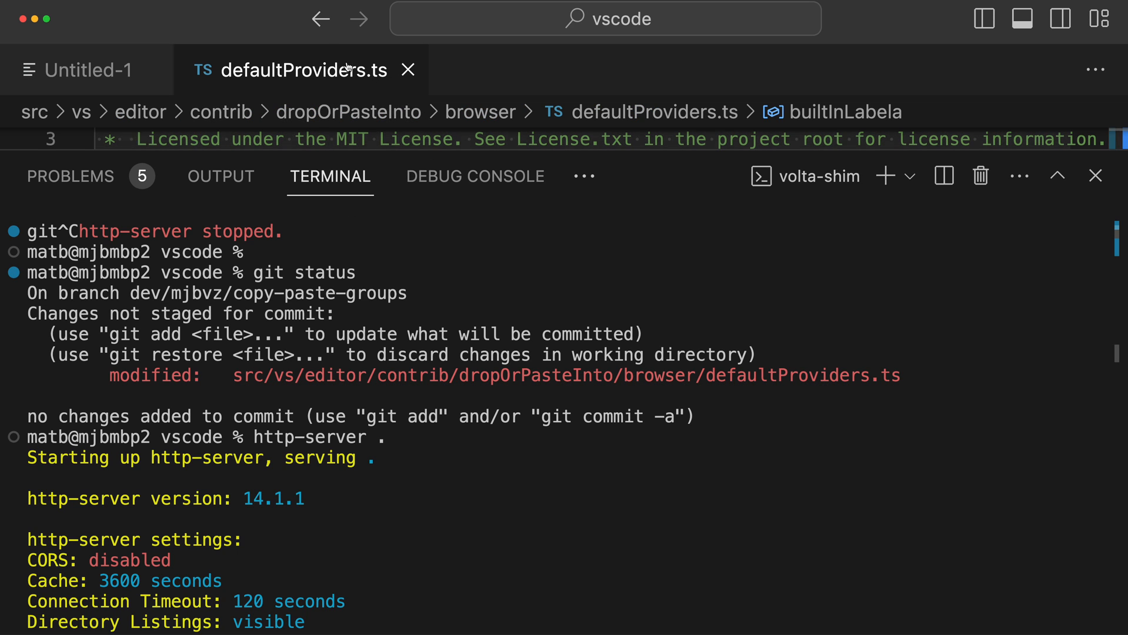
mouse_move(451, 317)
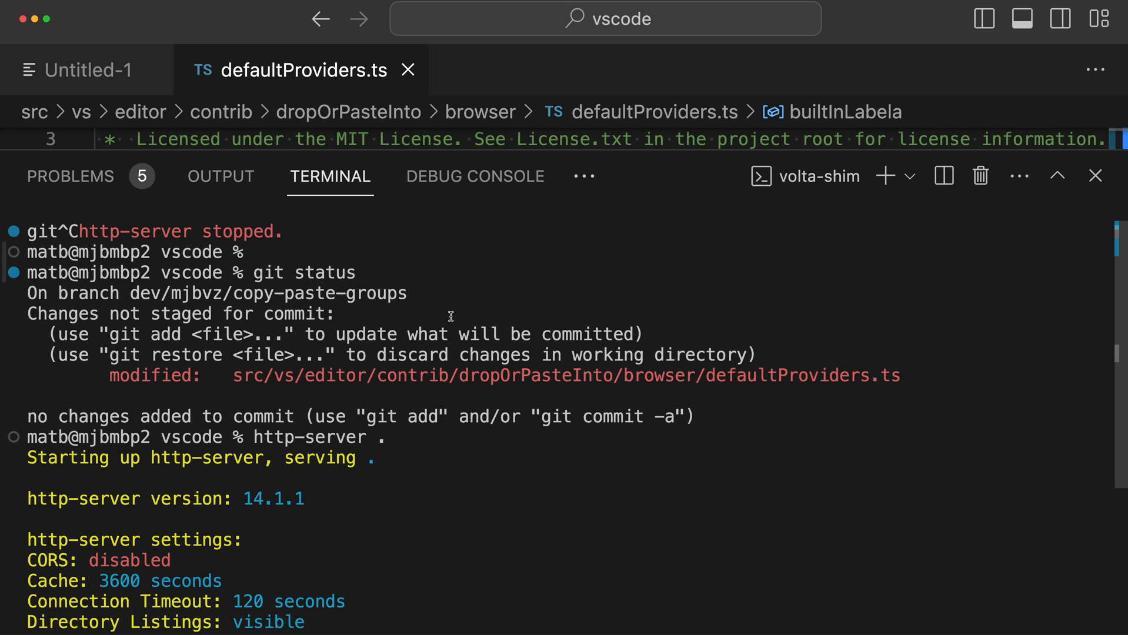
scroll(down, 3)
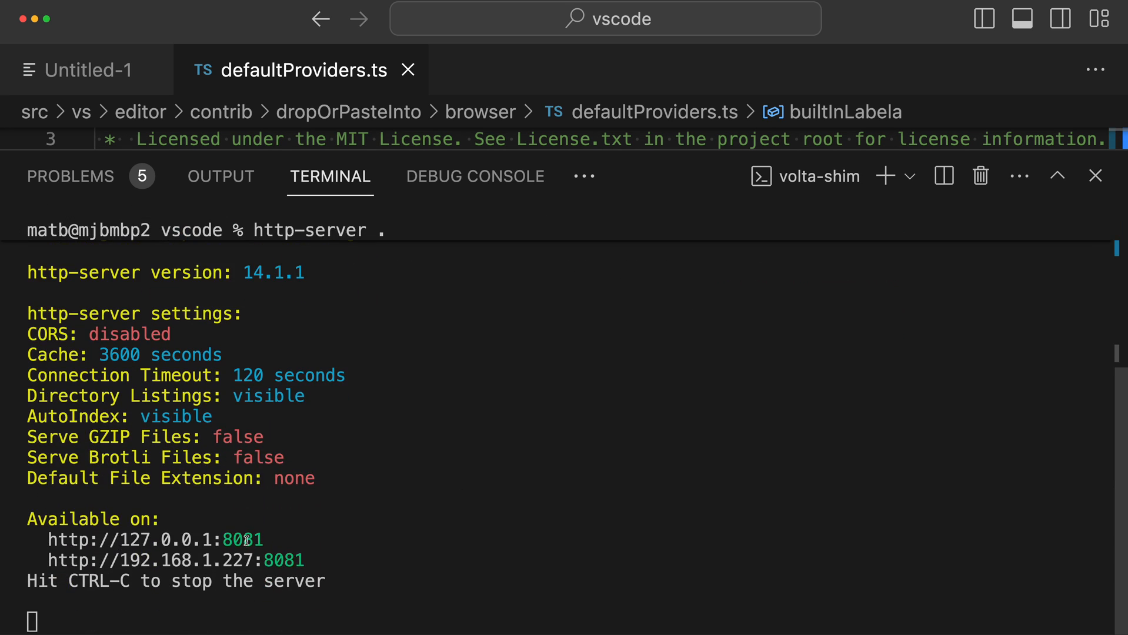
mouse_move(140, 533)
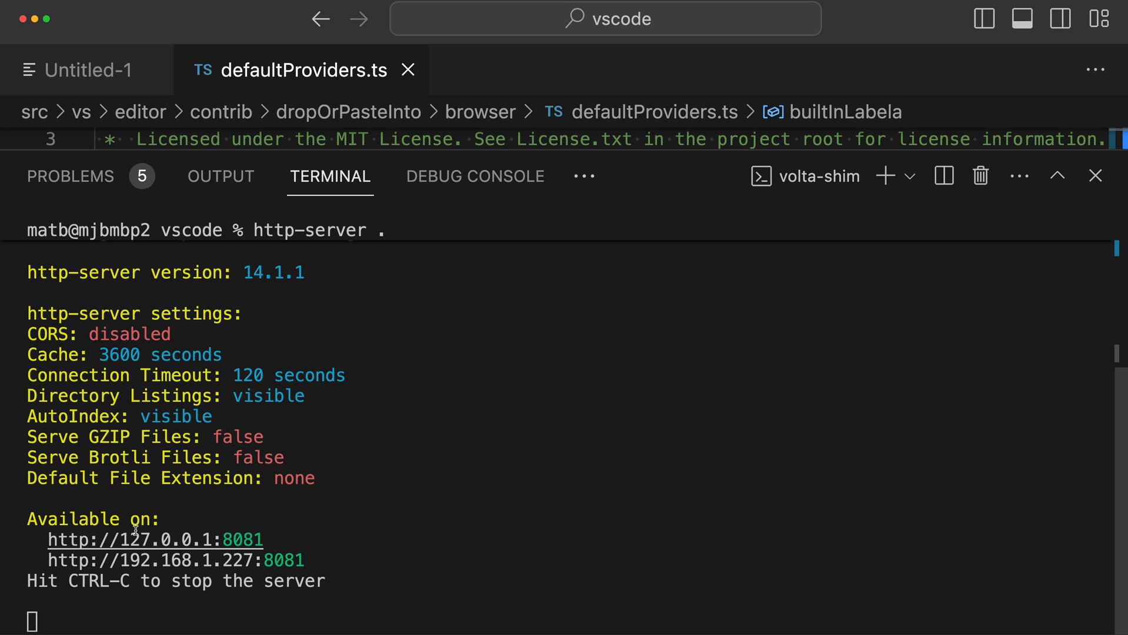
mouse_move(201, 509)
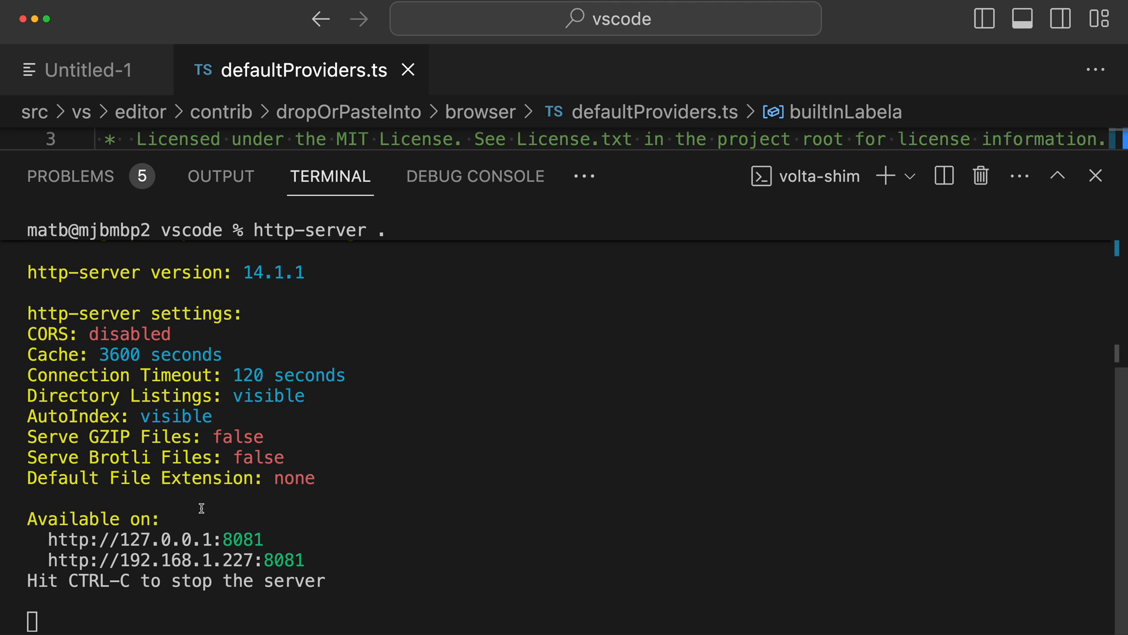
mouse_move(153, 540)
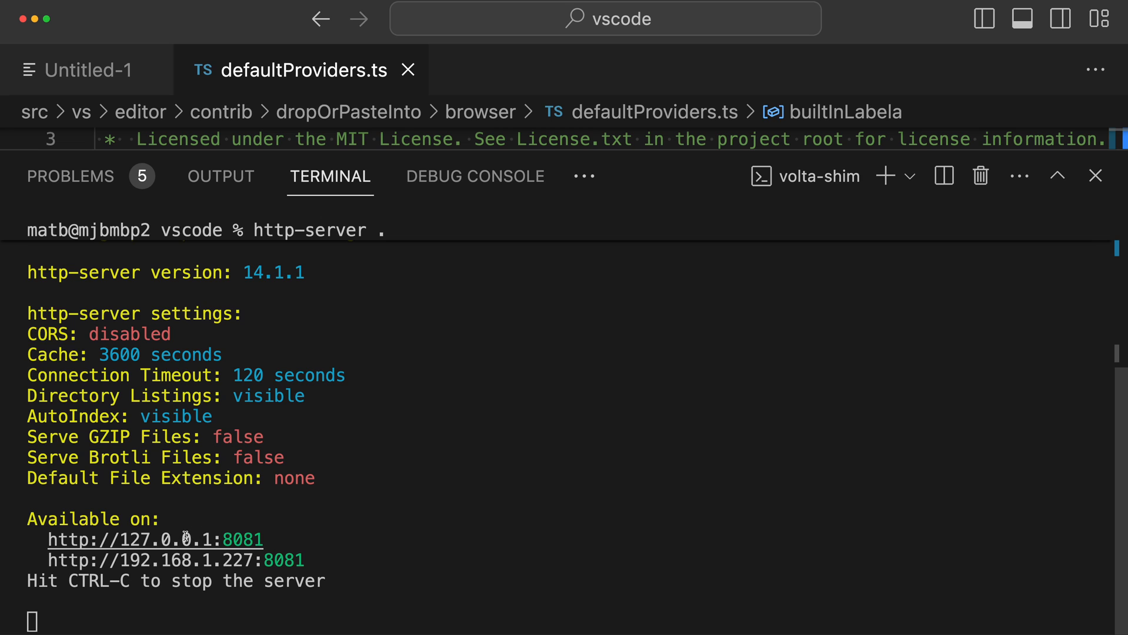
mouse_move(154, 540)
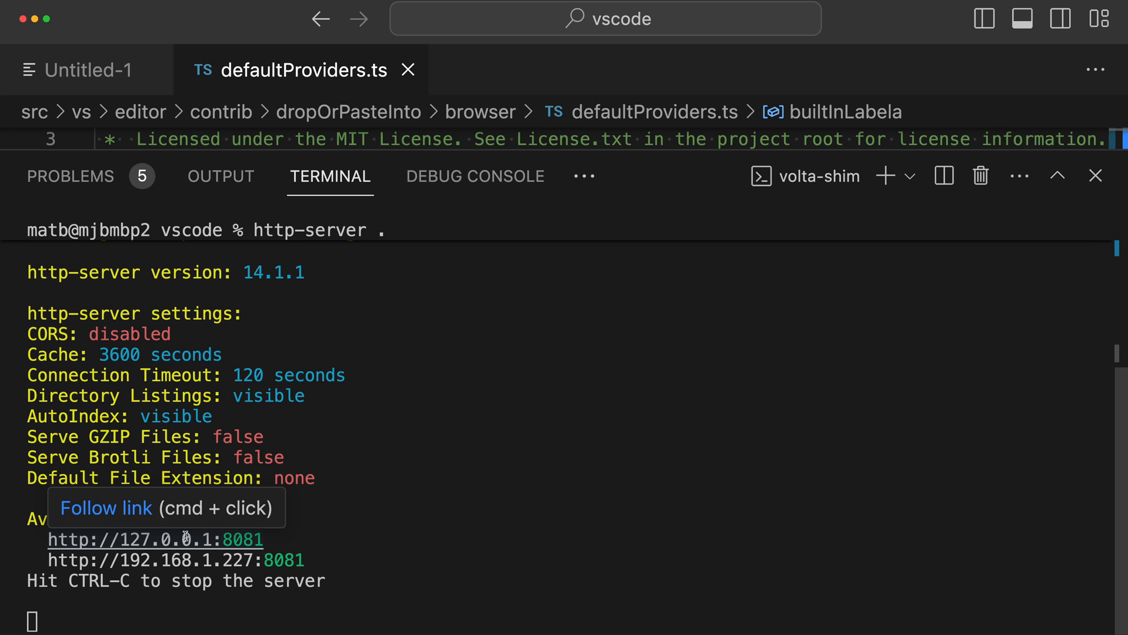
click(154, 540)
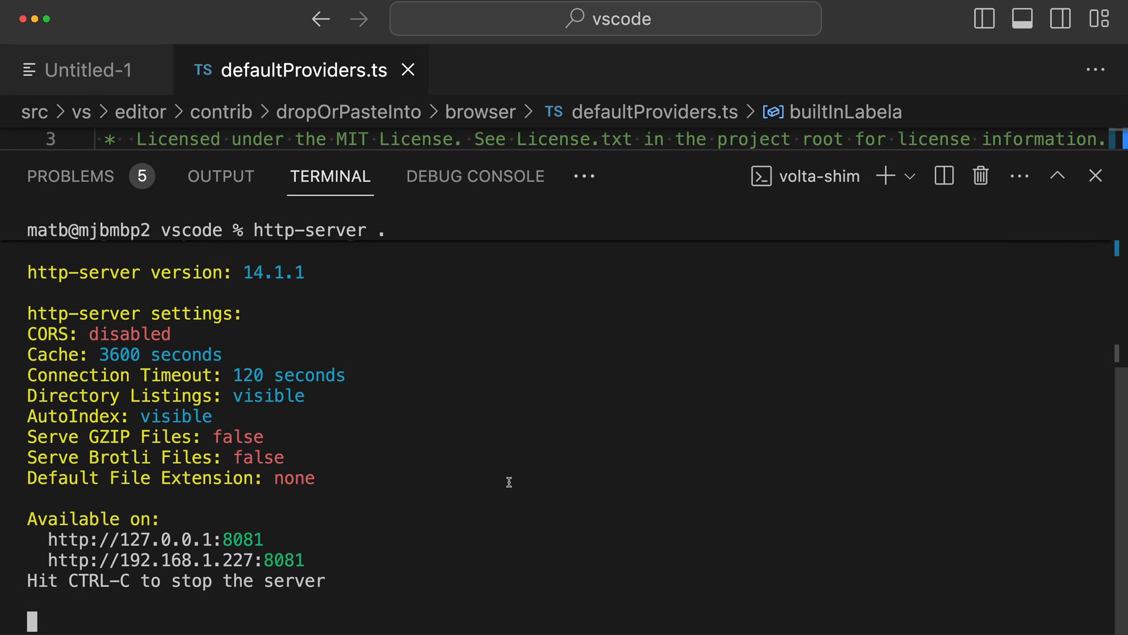
mouse_move(598, 442)
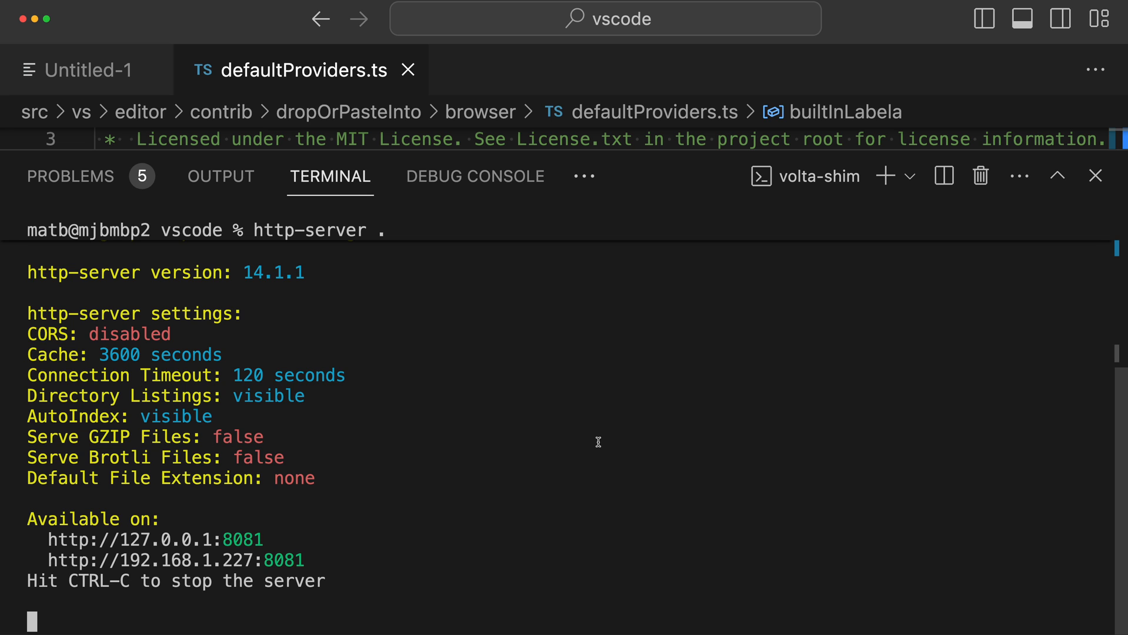
text(terminal ope)
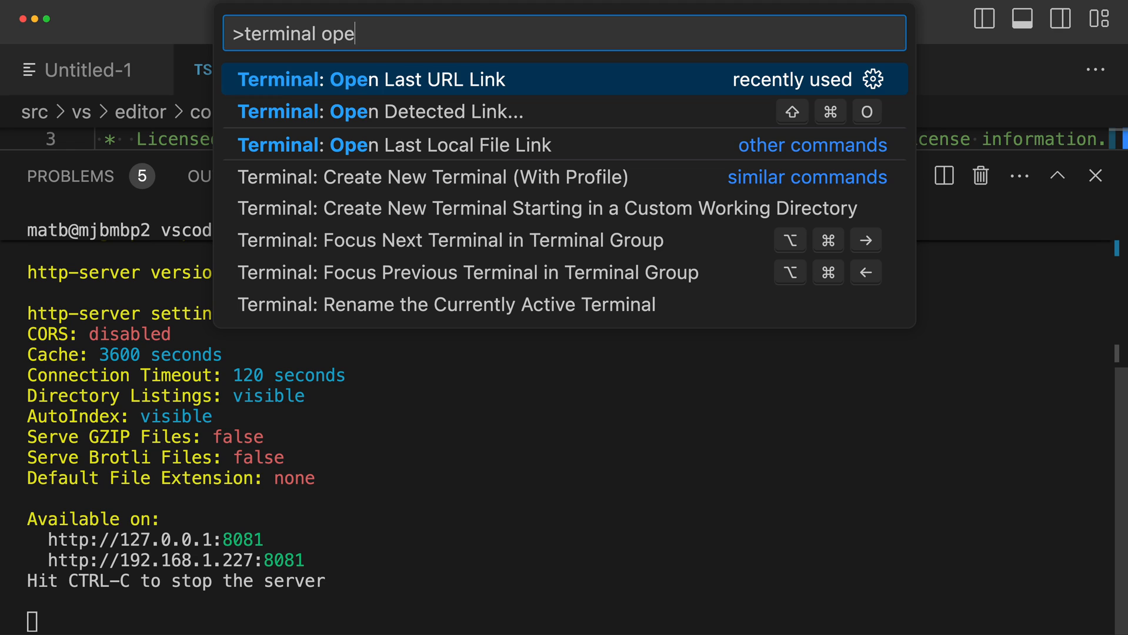
text(n)
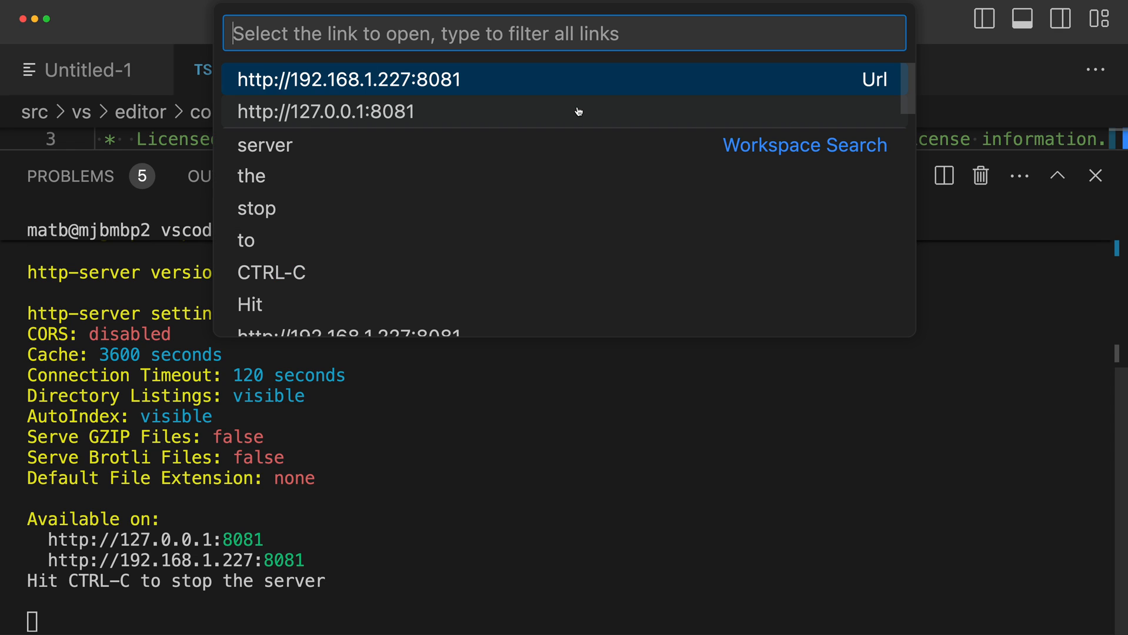
mouse_move(462, 92)
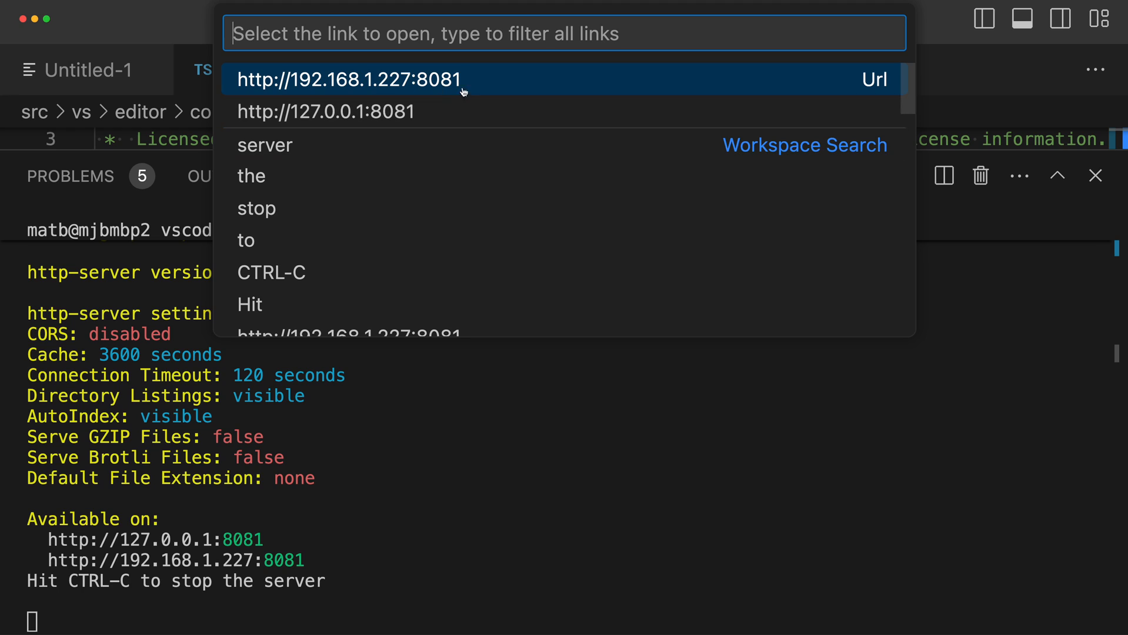
mouse_move(448, 112)
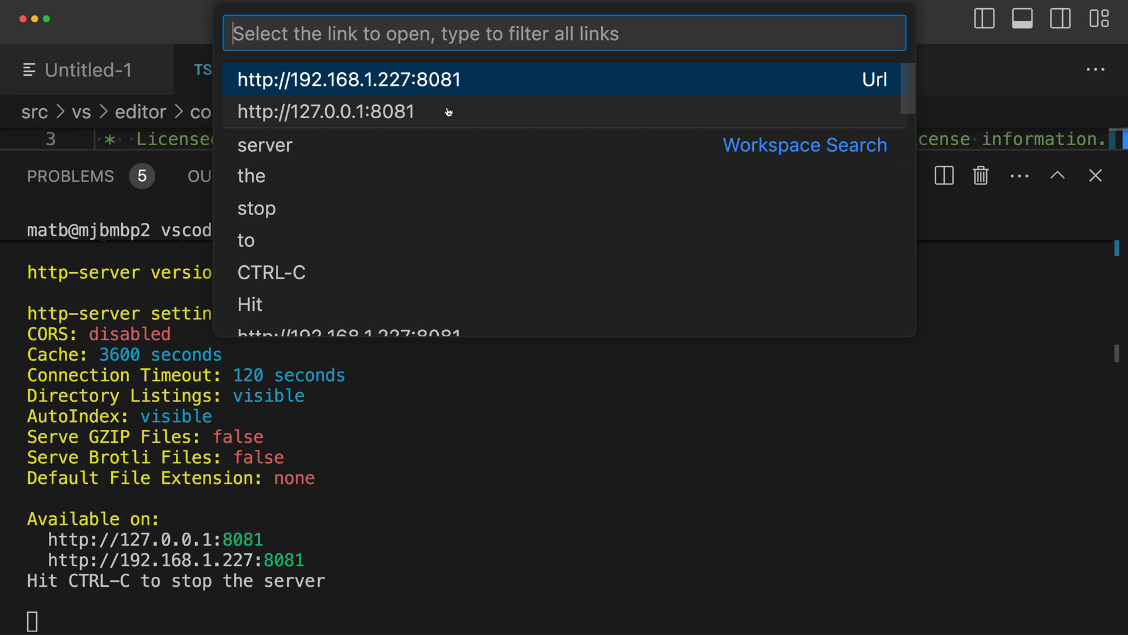
mouse_move(281, 108)
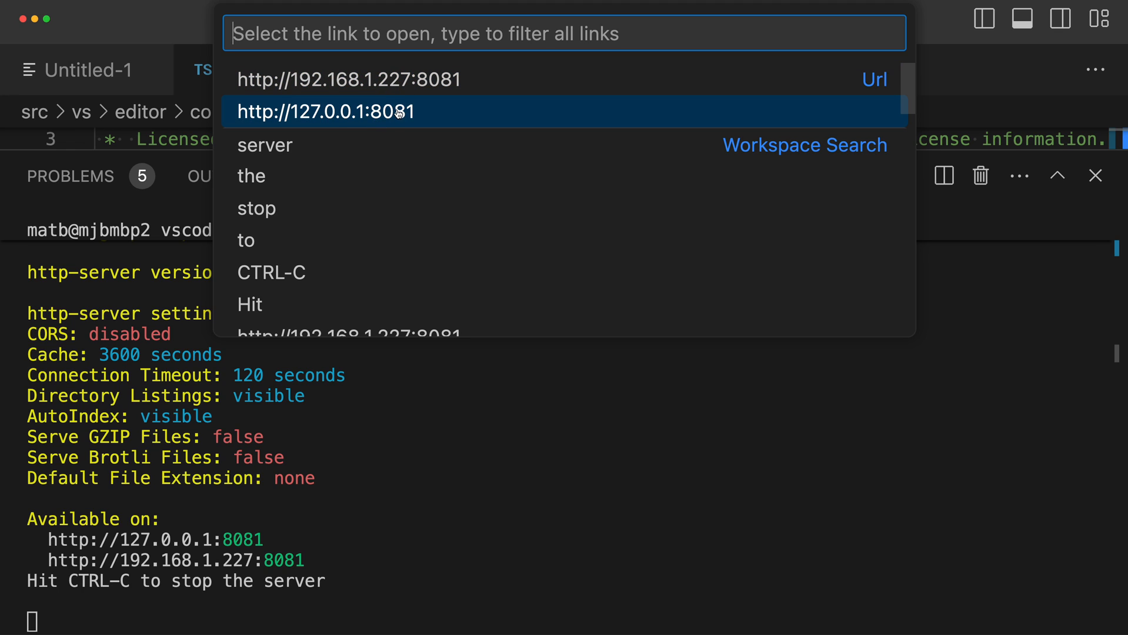
mouse_move(448, 108)
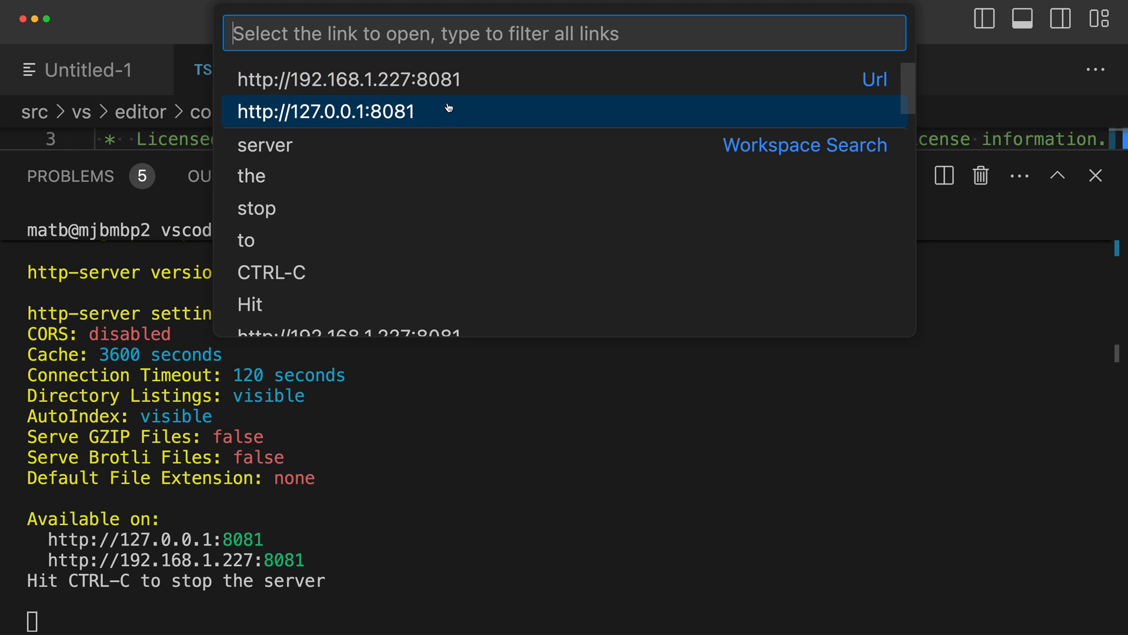
click(324, 112)
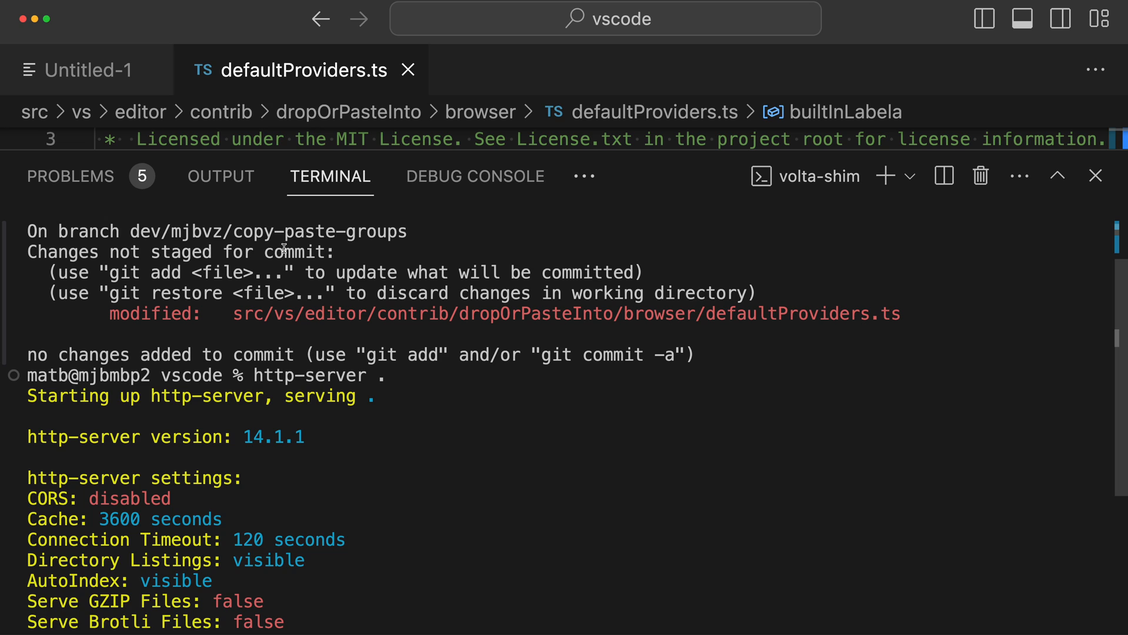
mouse_move(214, 418)
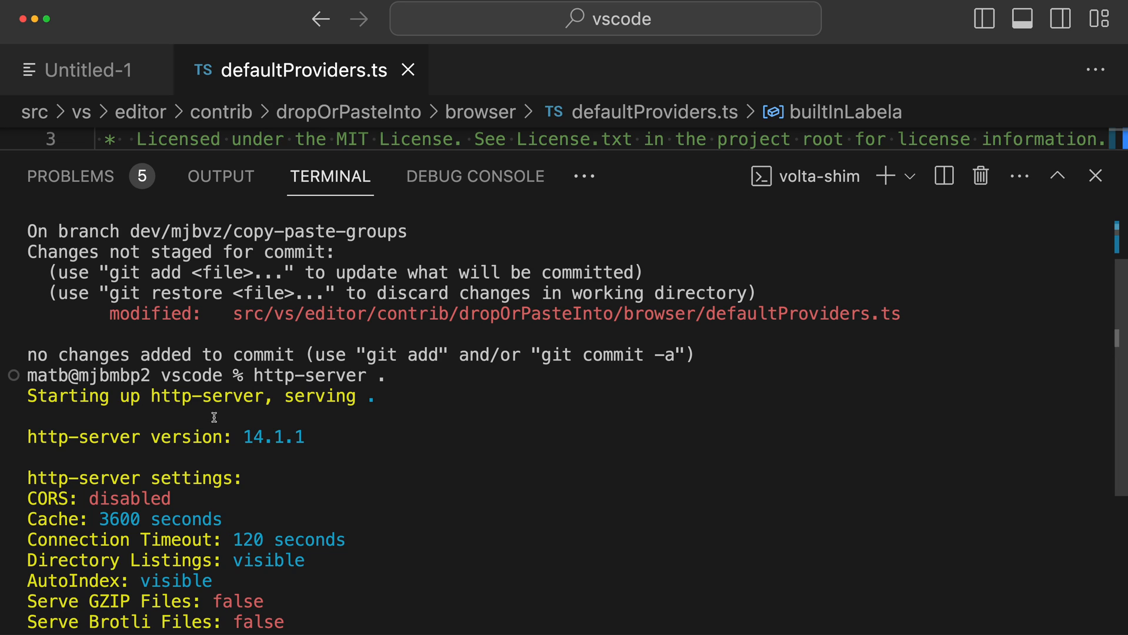
mouse_move(420, 433)
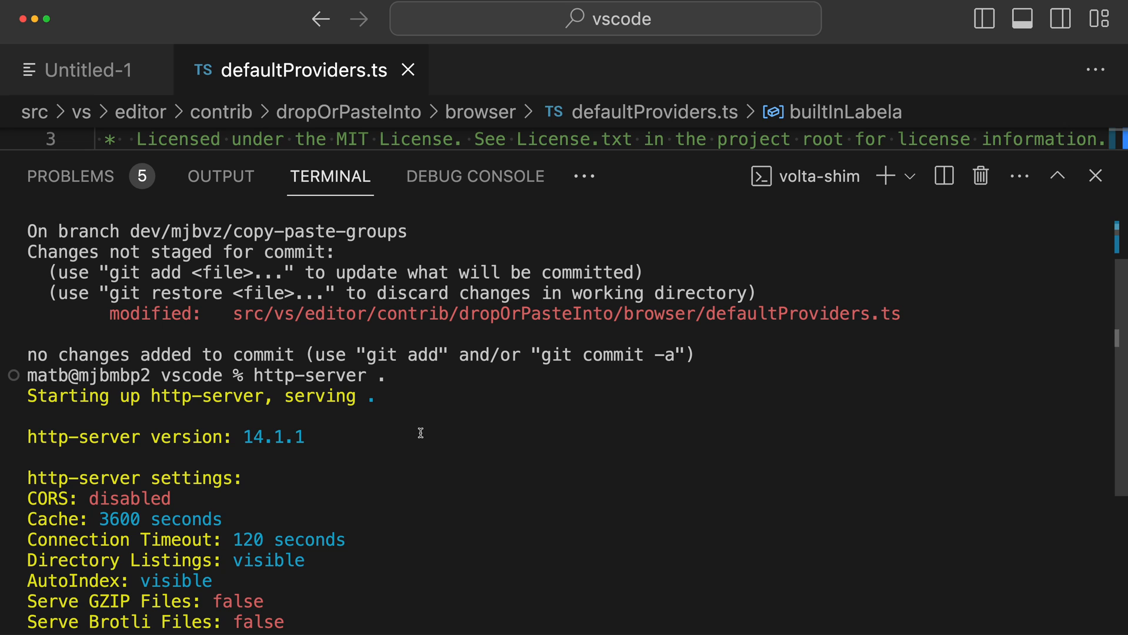
Via Terminal: Open Detected Link, pick the defaultProviders.ts file path
key(cmd+shift+p)
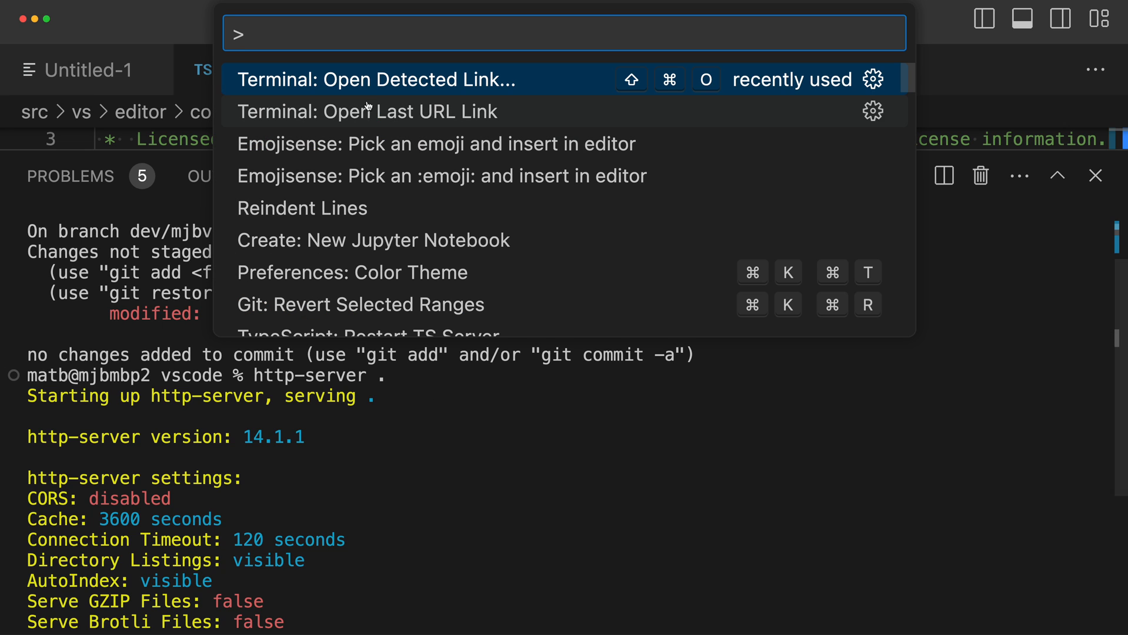
click(374, 79)
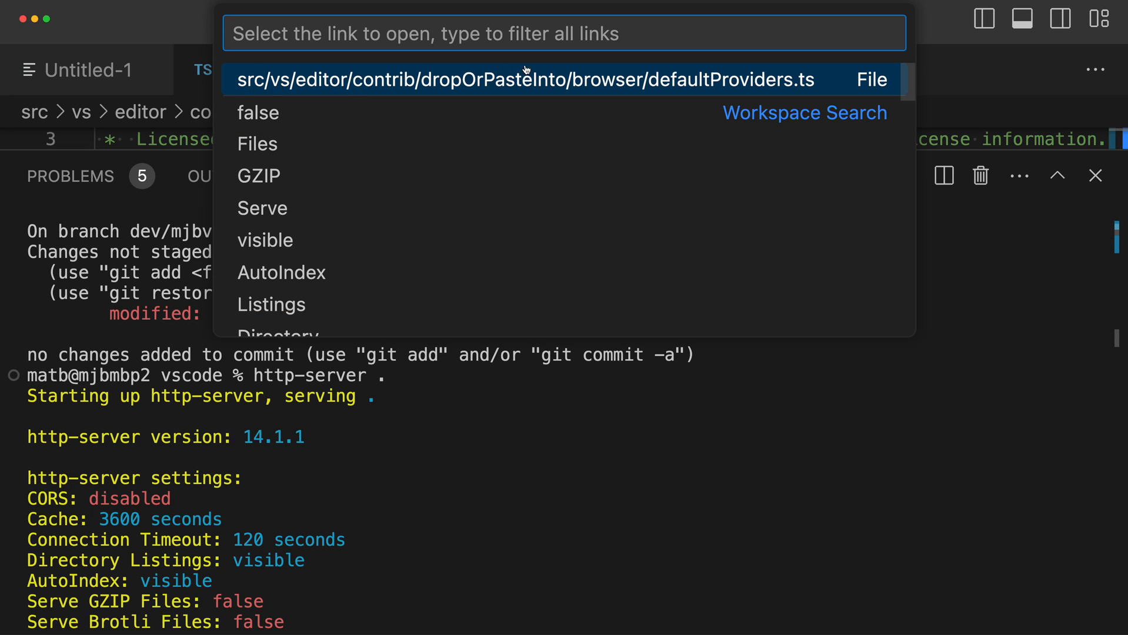
mouse_move(661, 95)
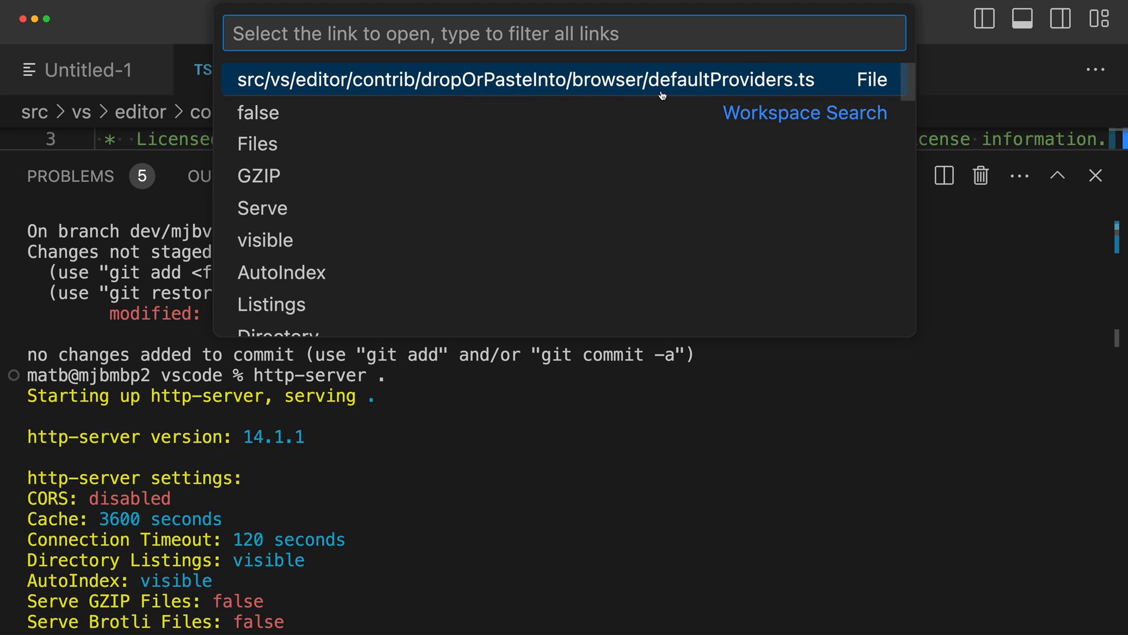
mouse_move(286, 75)
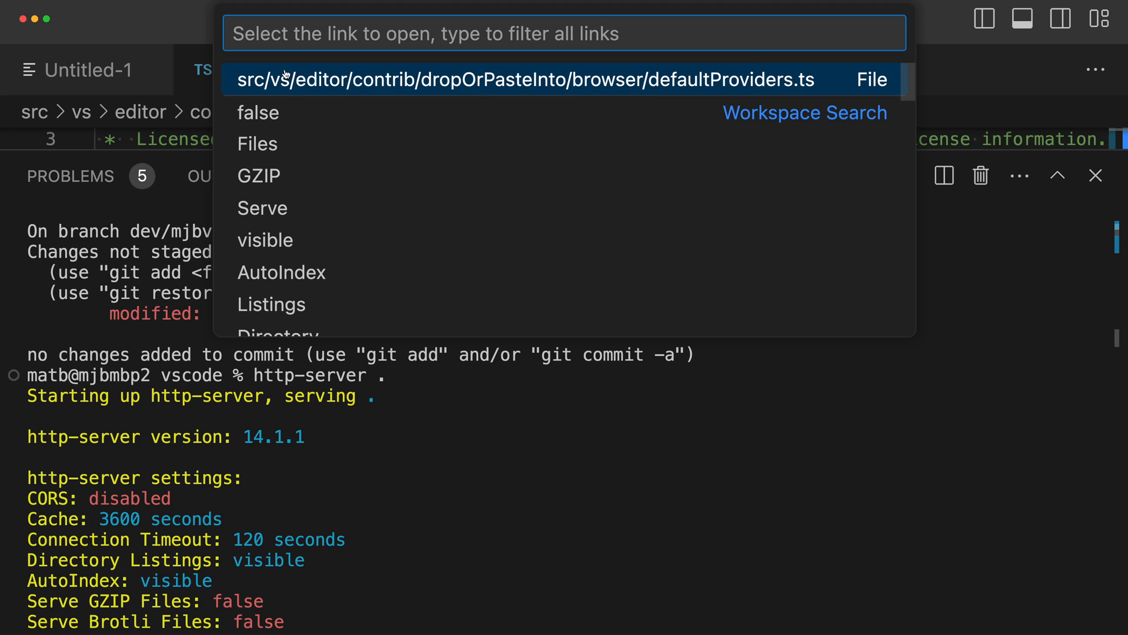
click(529, 79)
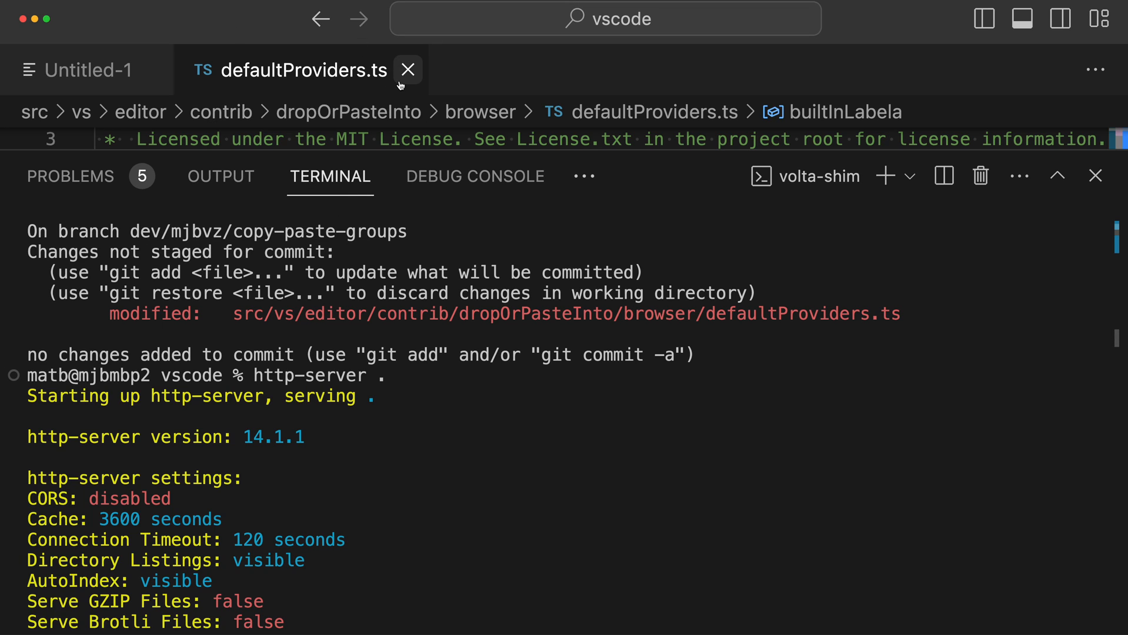
mouse_move(407, 69)
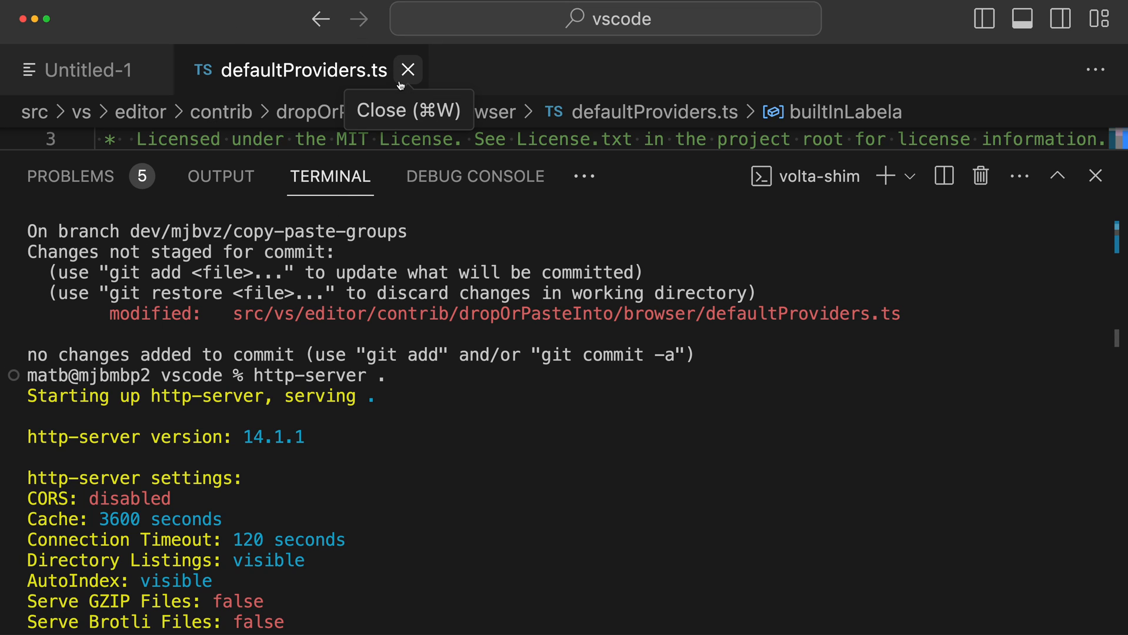
mouse_move(311, 282)
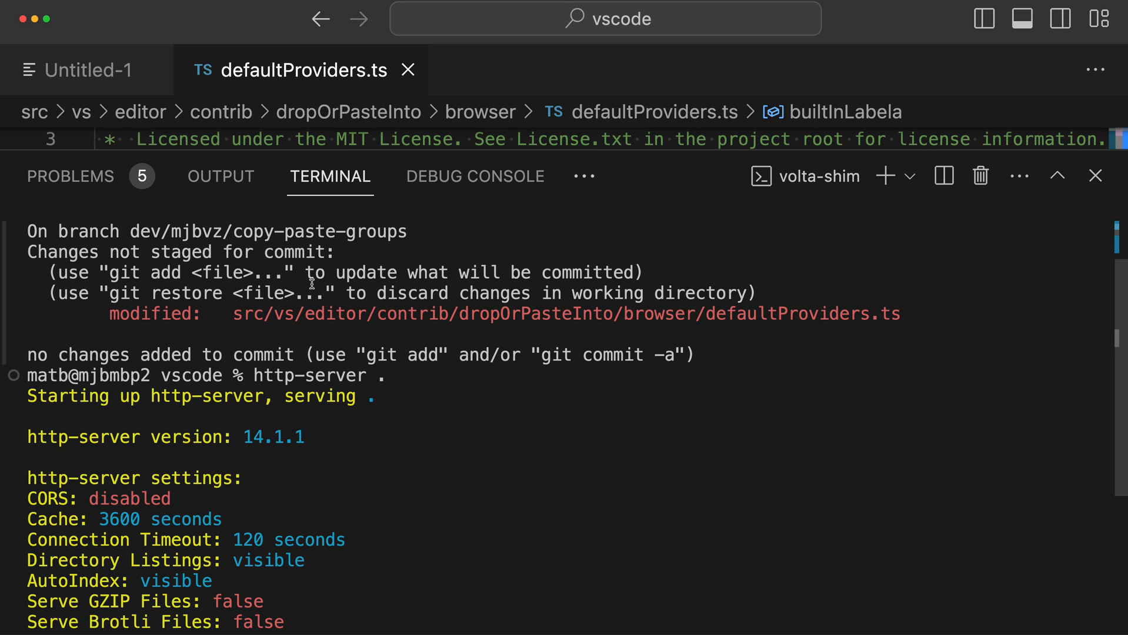
mouse_move(438, 441)
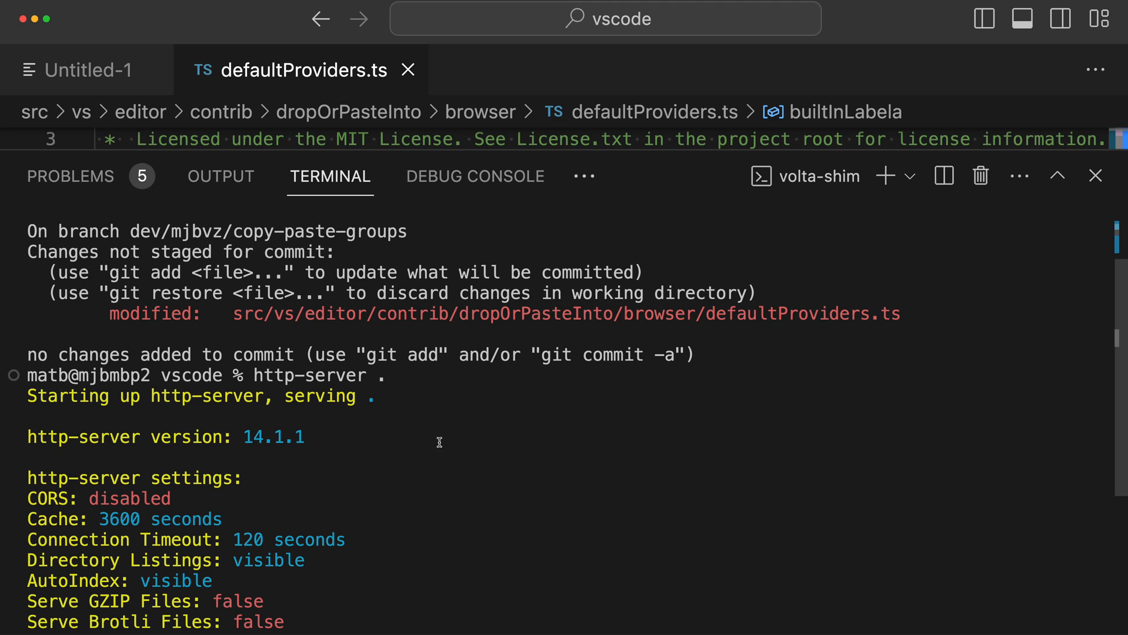
Bring up the terminal detected-links picker to search for the word 'visible'
key(cmd+shift+p)
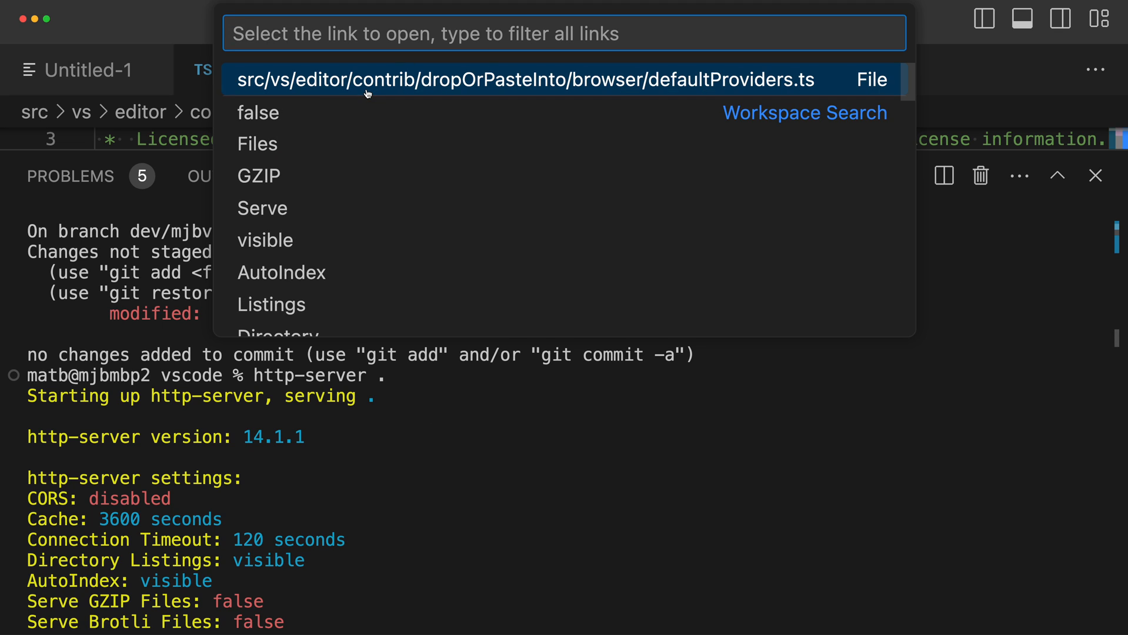
mouse_move(343, 301)
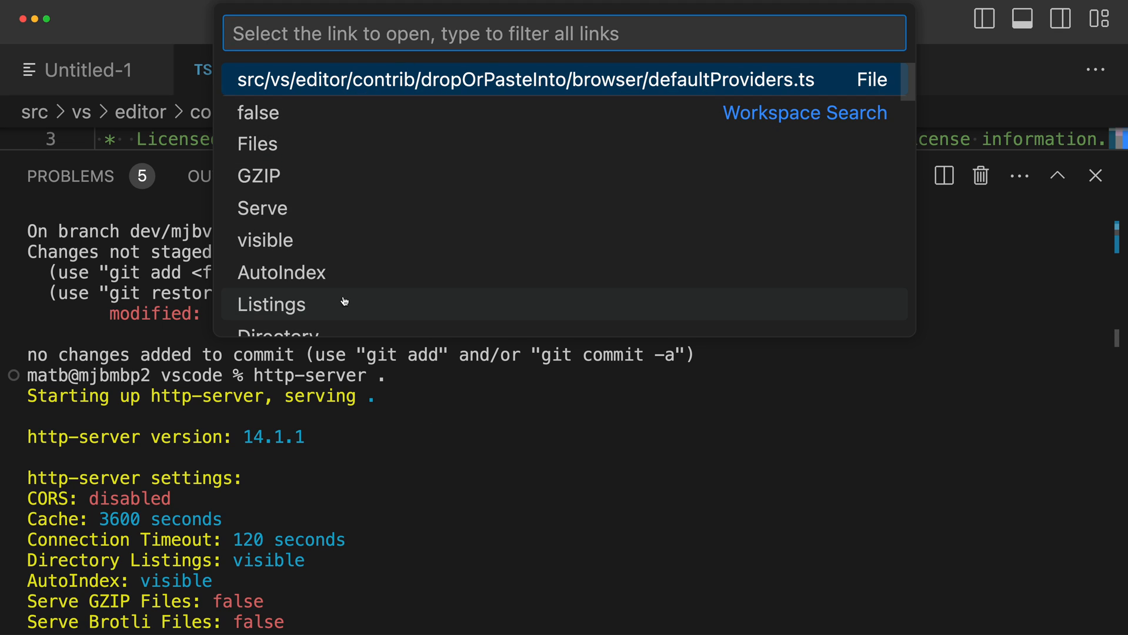
mouse_move(480, 242)
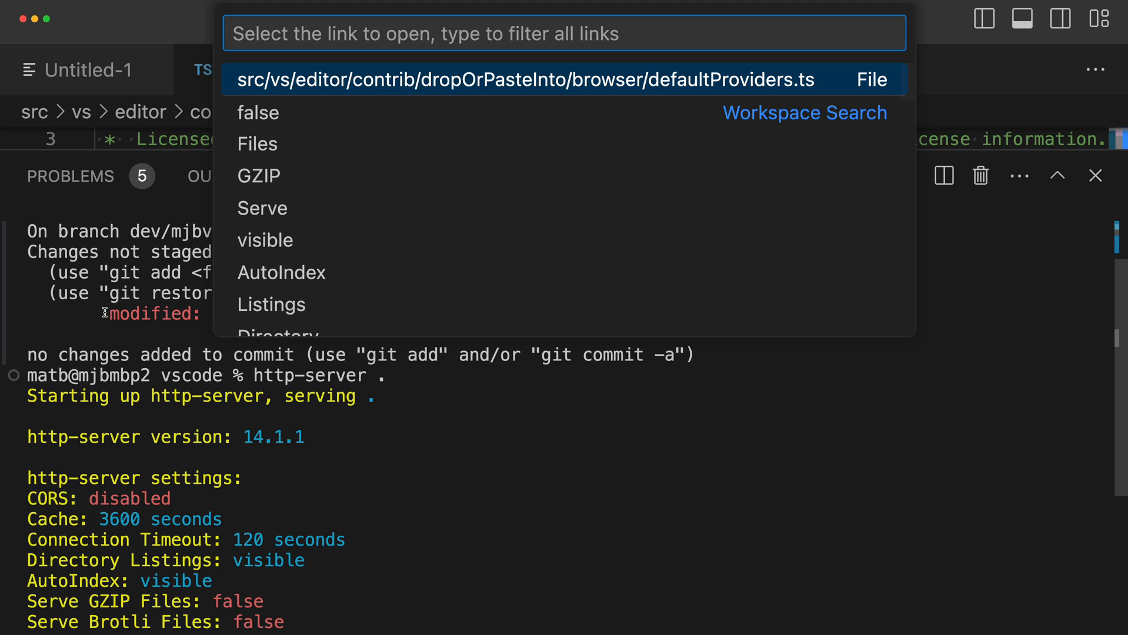
mouse_move(379, 223)
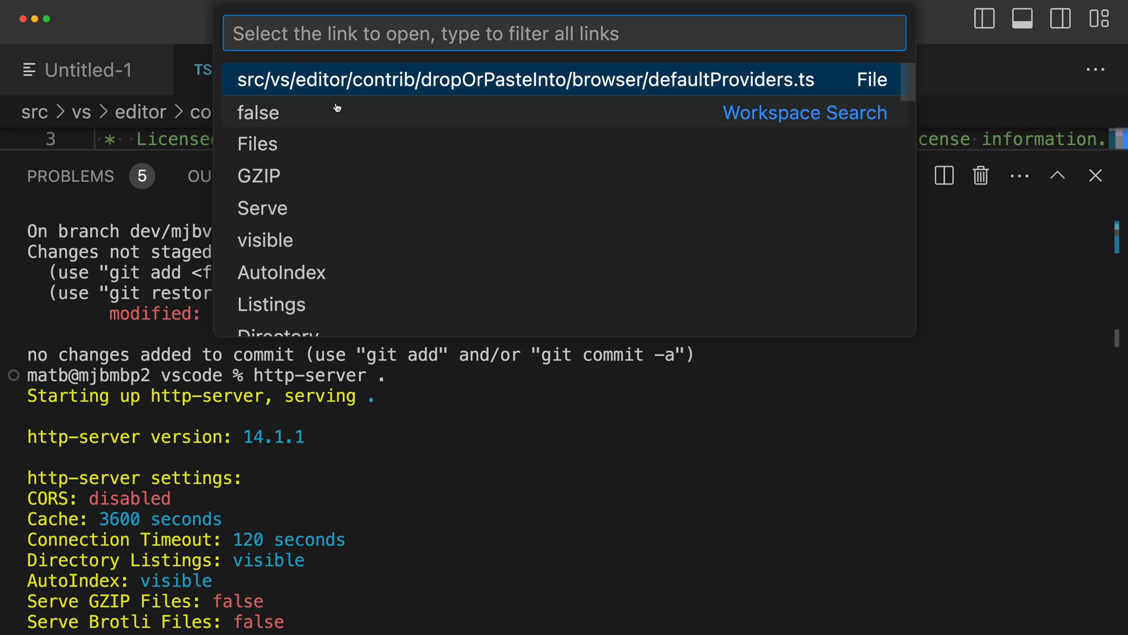
mouse_move(387, 170)
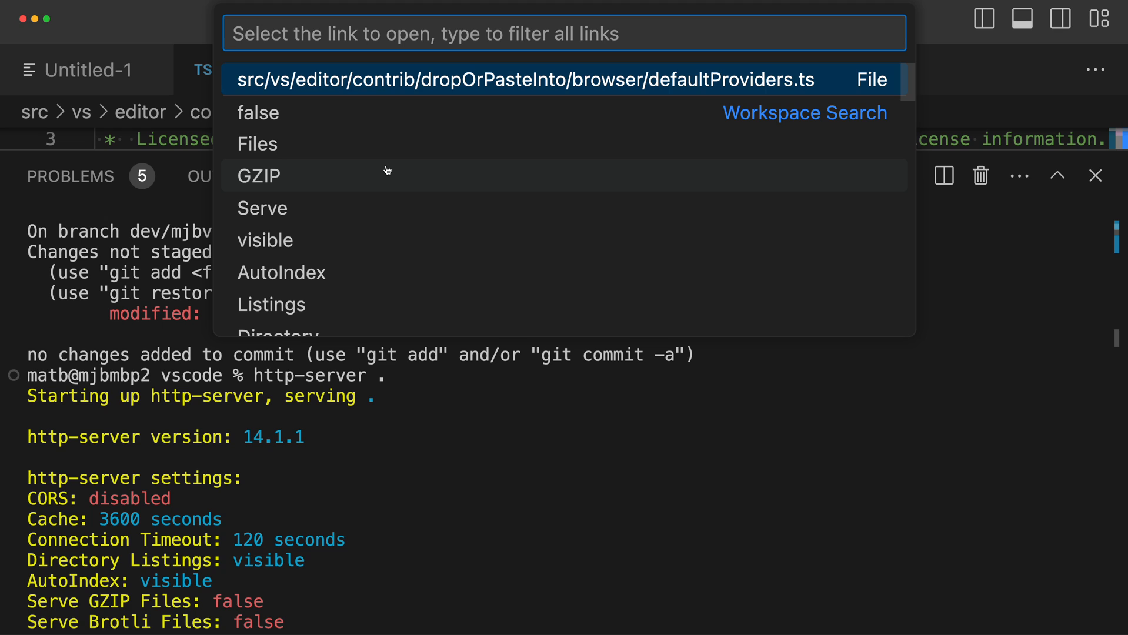
mouse_move(438, 186)
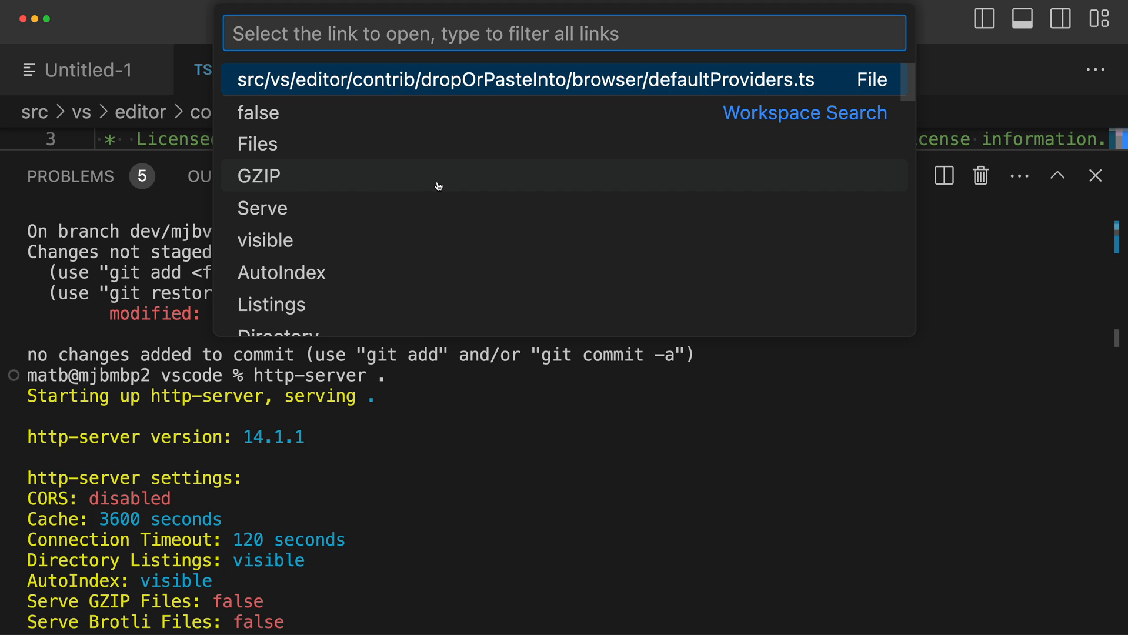
mouse_move(337, 240)
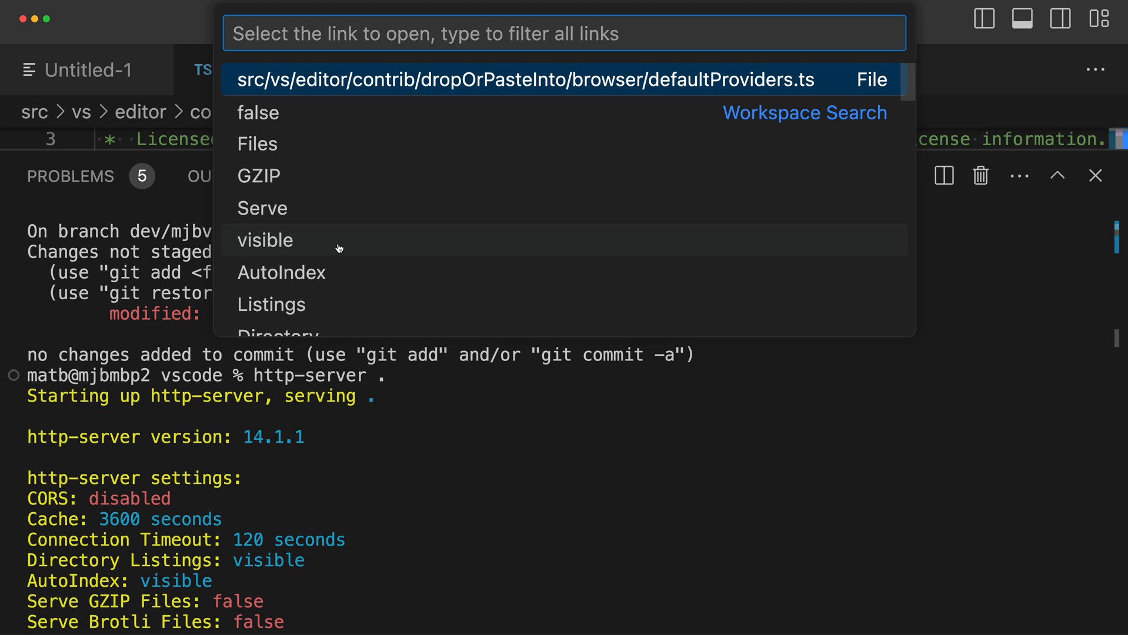
mouse_move(338, 248)
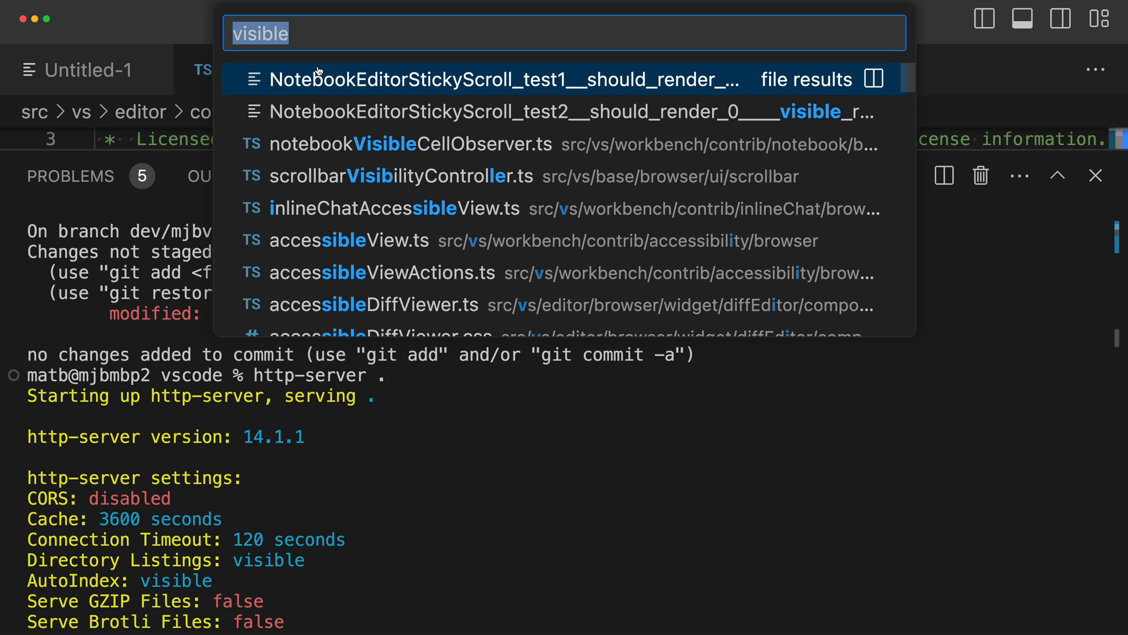
mouse_move(330, 94)
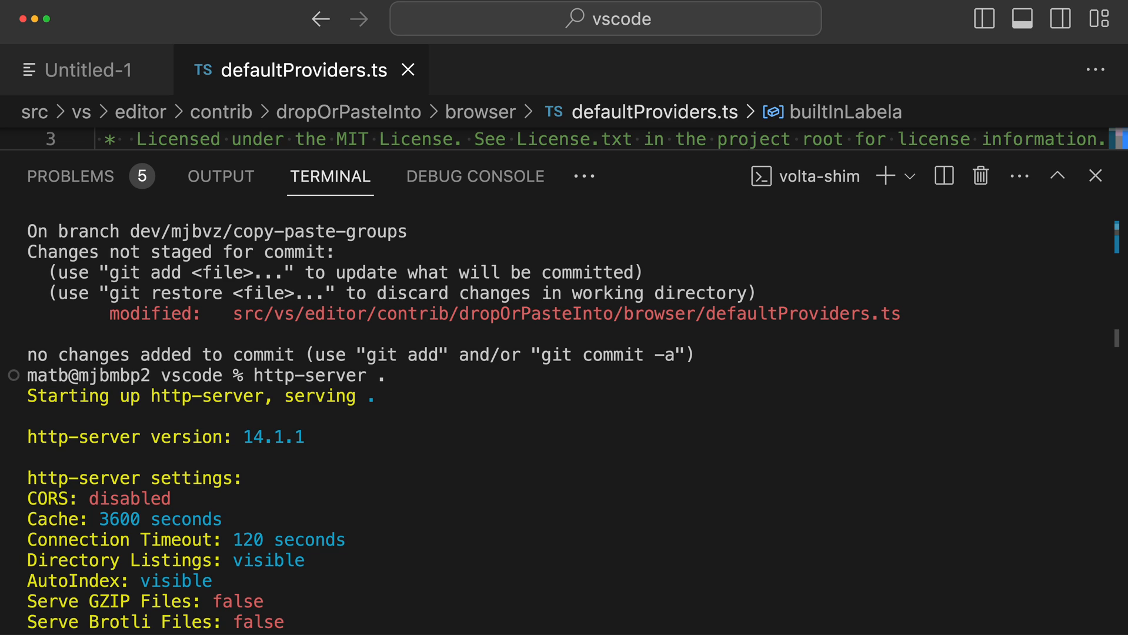
Bring up the Command Palette with Terminal: Open Detected Link at the top
key(cmd+shift+p)
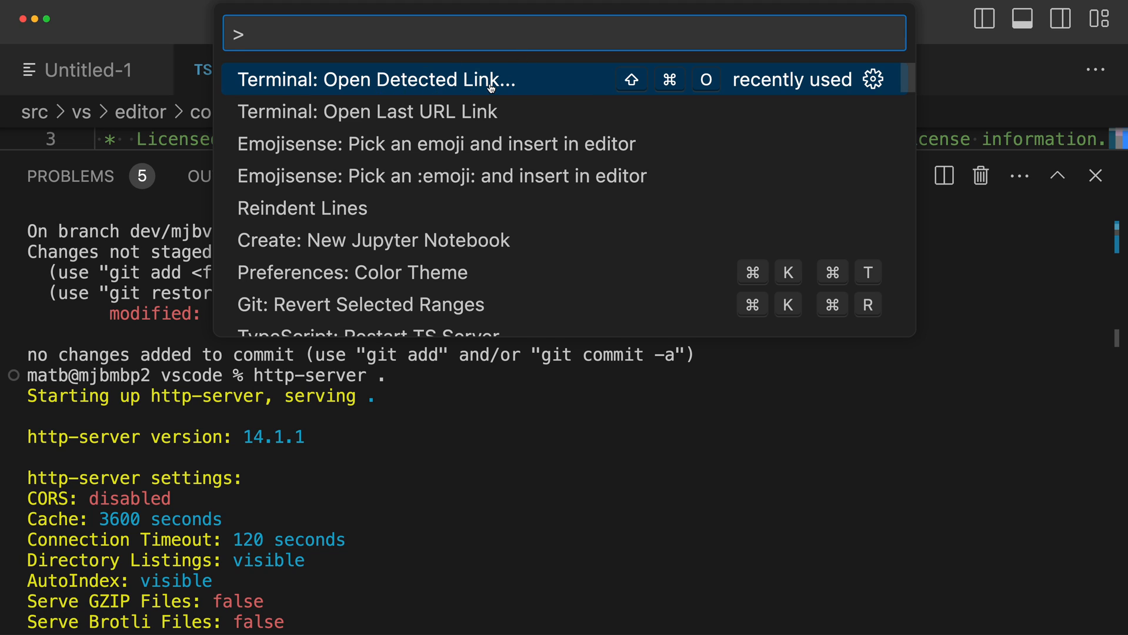
mouse_move(452, 82)
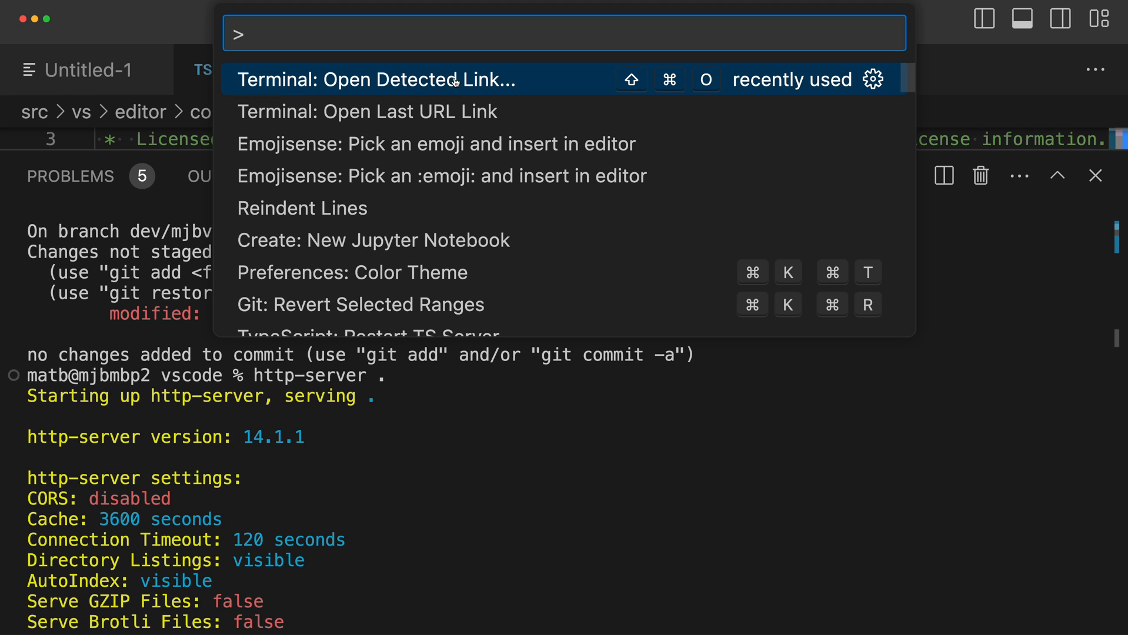
Pick the defaultProviders.ts path from the detected links, then clear the terminal
key(Escape)
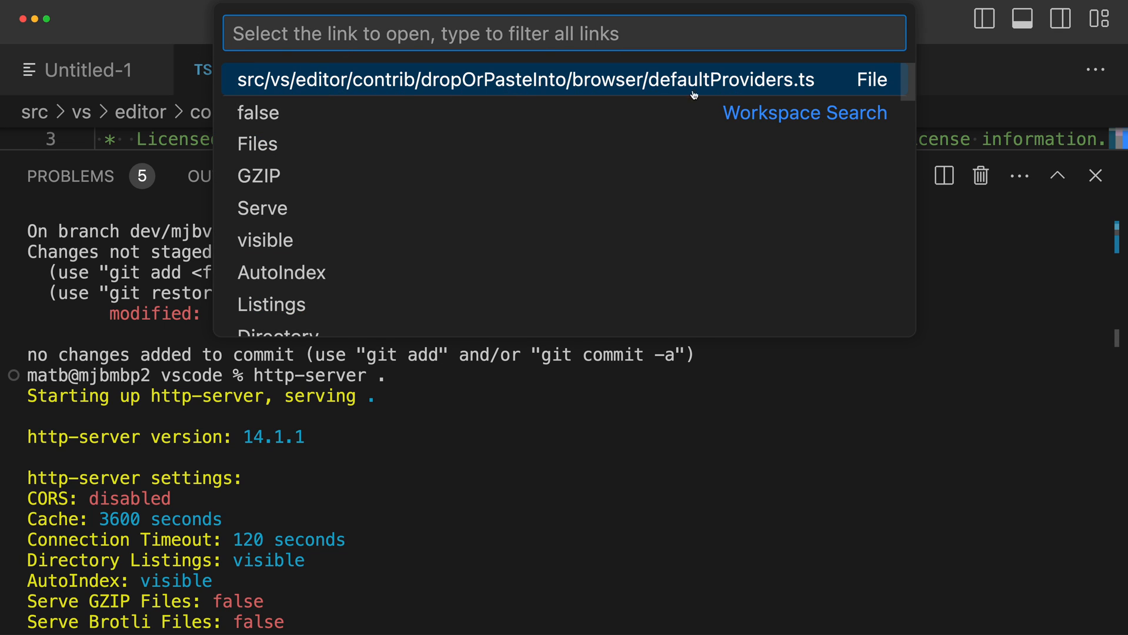
mouse_move(358, 100)
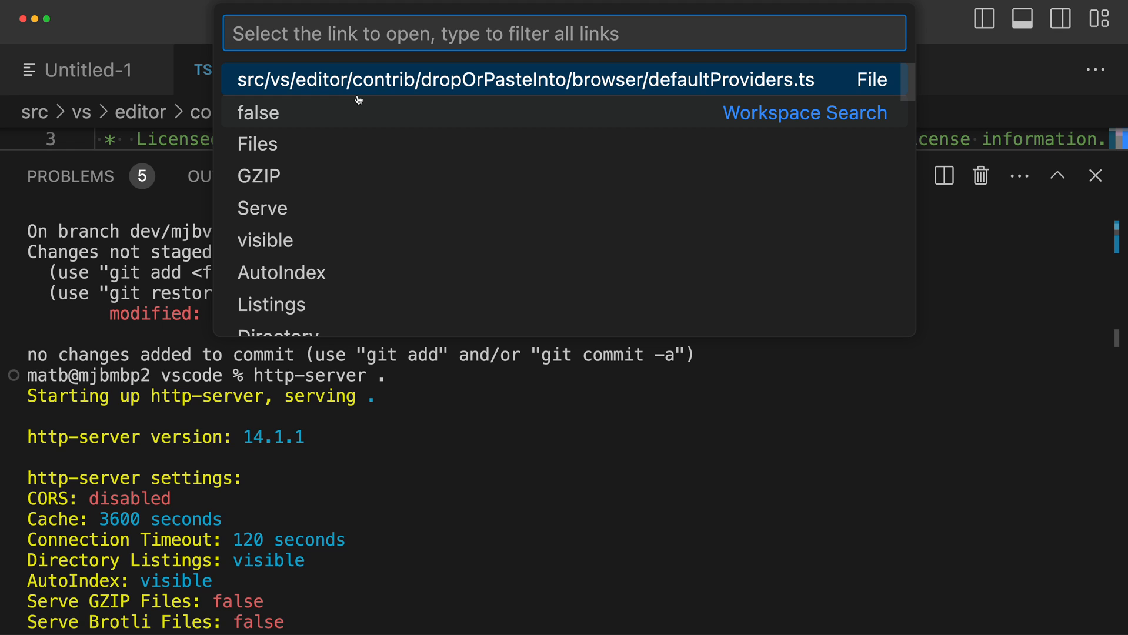
click(526, 80)
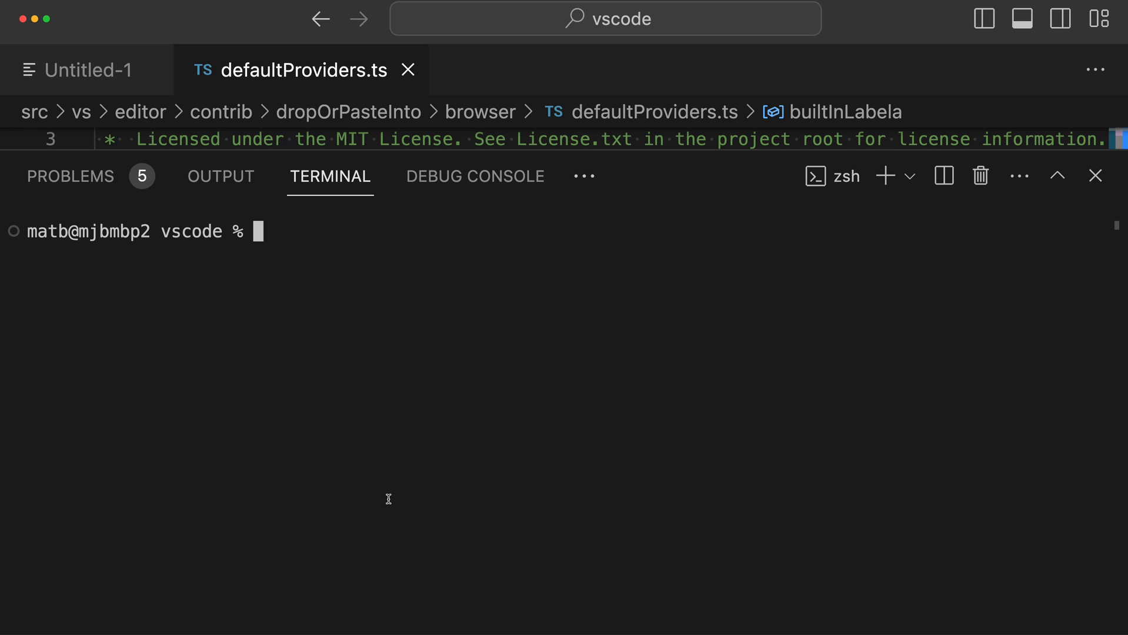
Start http-server in the terminal, serving on 127.0.0.1:8081 and 192.168.1.227:8081
text(http-server)
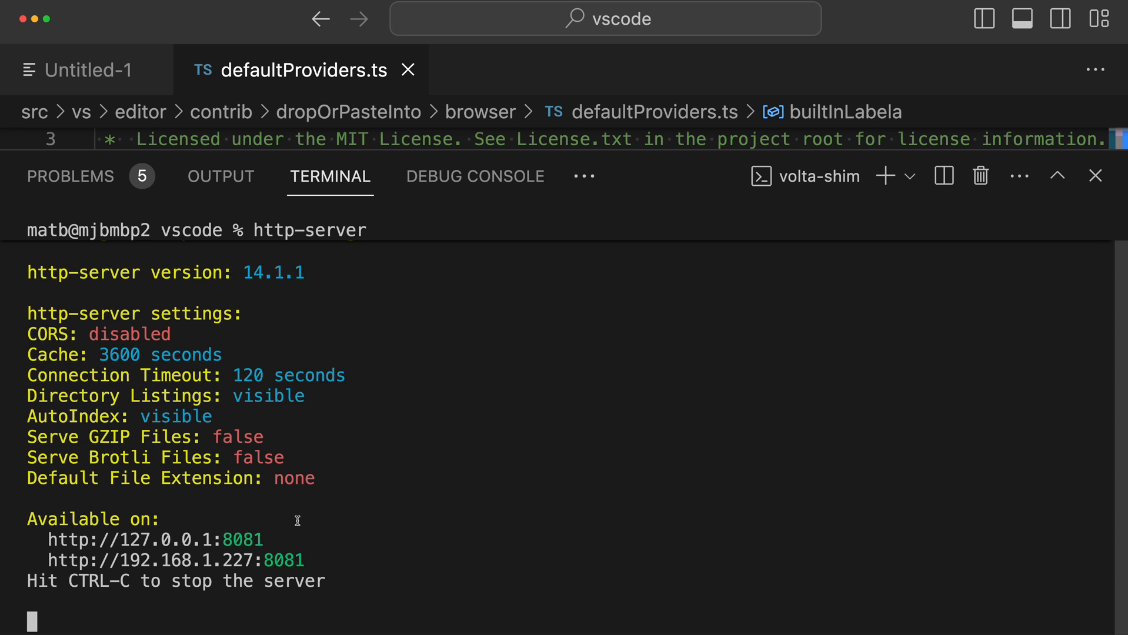
mouse_move(191, 498)
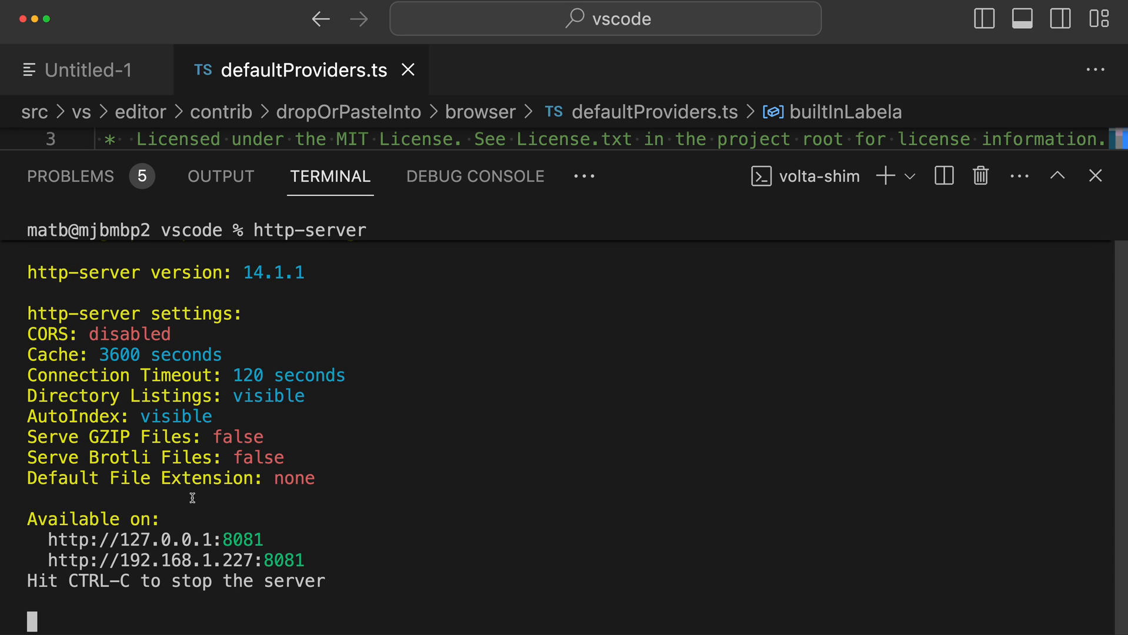
mouse_move(343, 531)
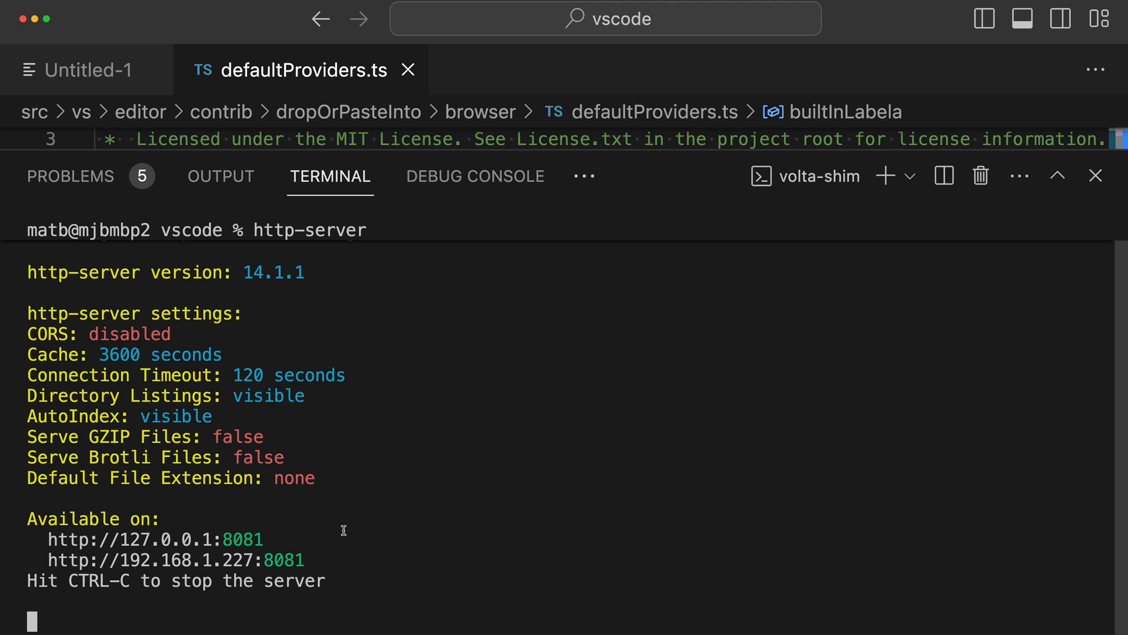
mouse_move(323, 507)
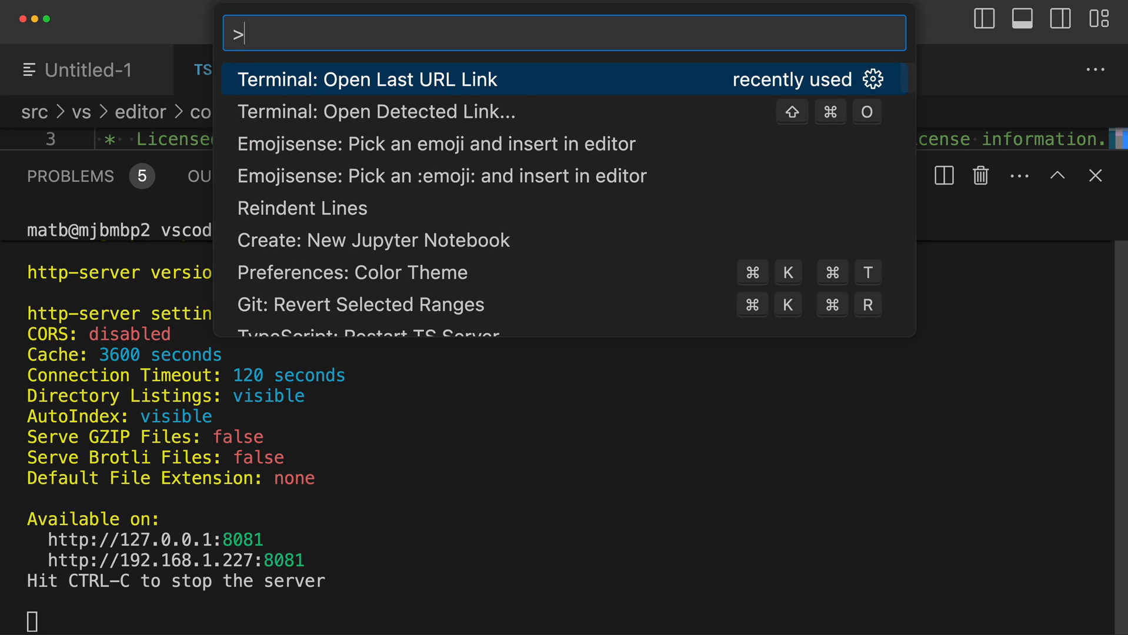
Filter commands for 'terminal open' and run Terminal: Open Last URL Link for 192.168.1.227:8081
text(terminal open)
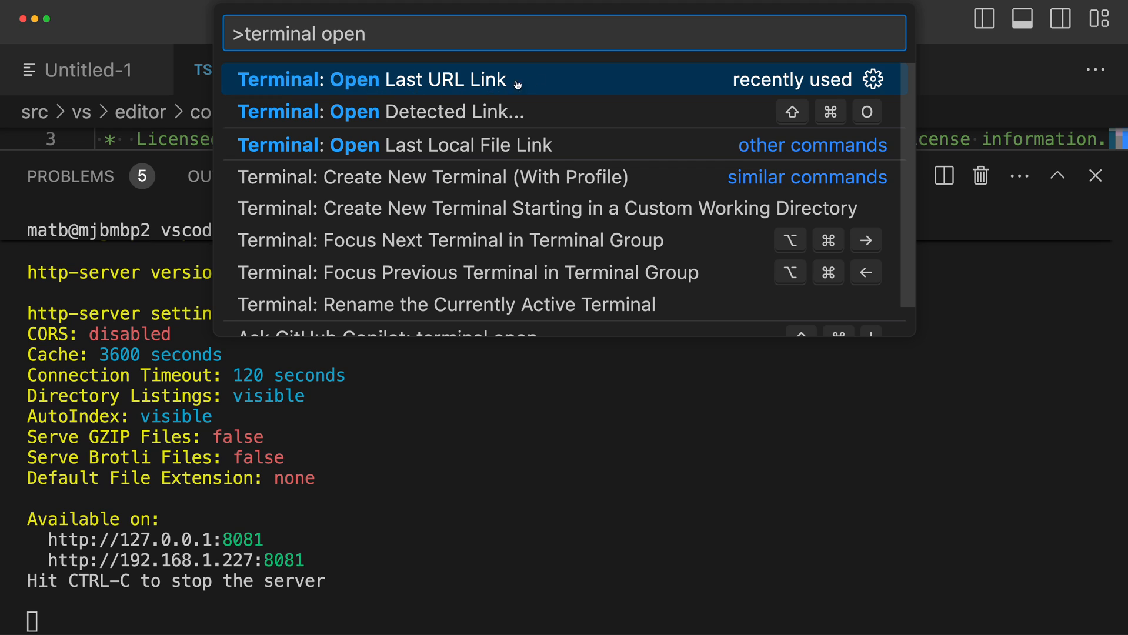
mouse_move(247, 527)
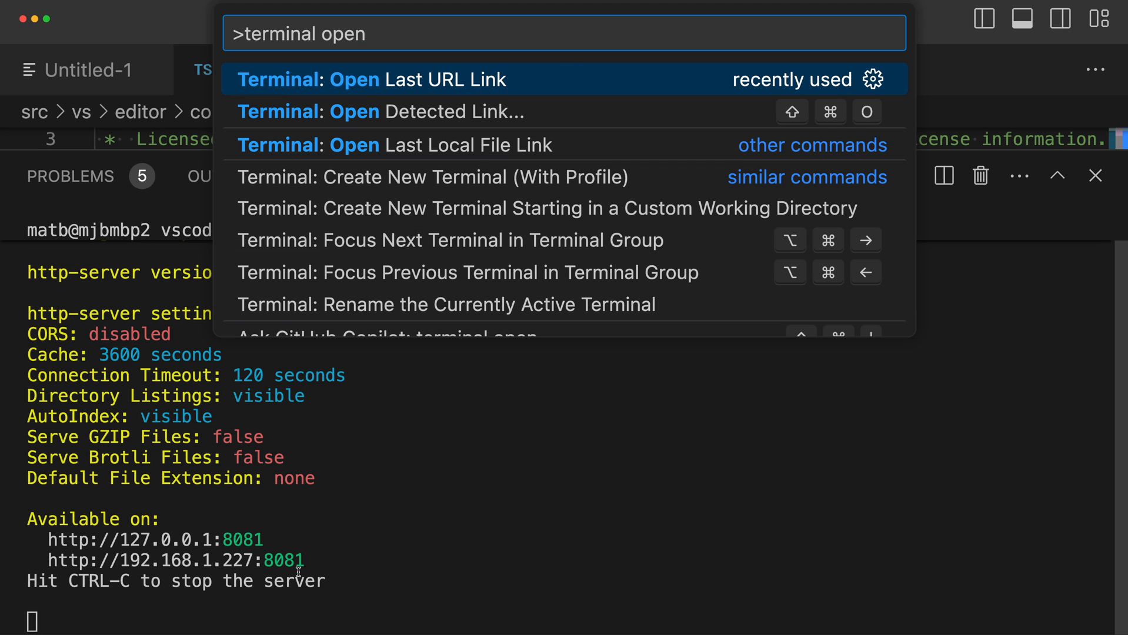
mouse_move(352, 149)
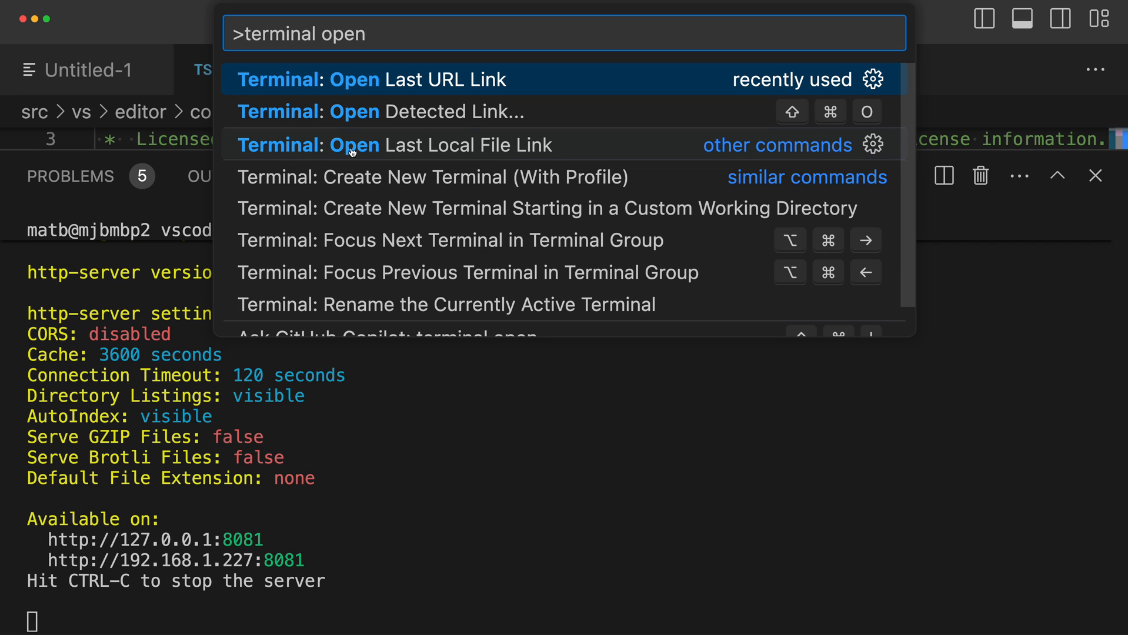
mouse_move(420, 88)
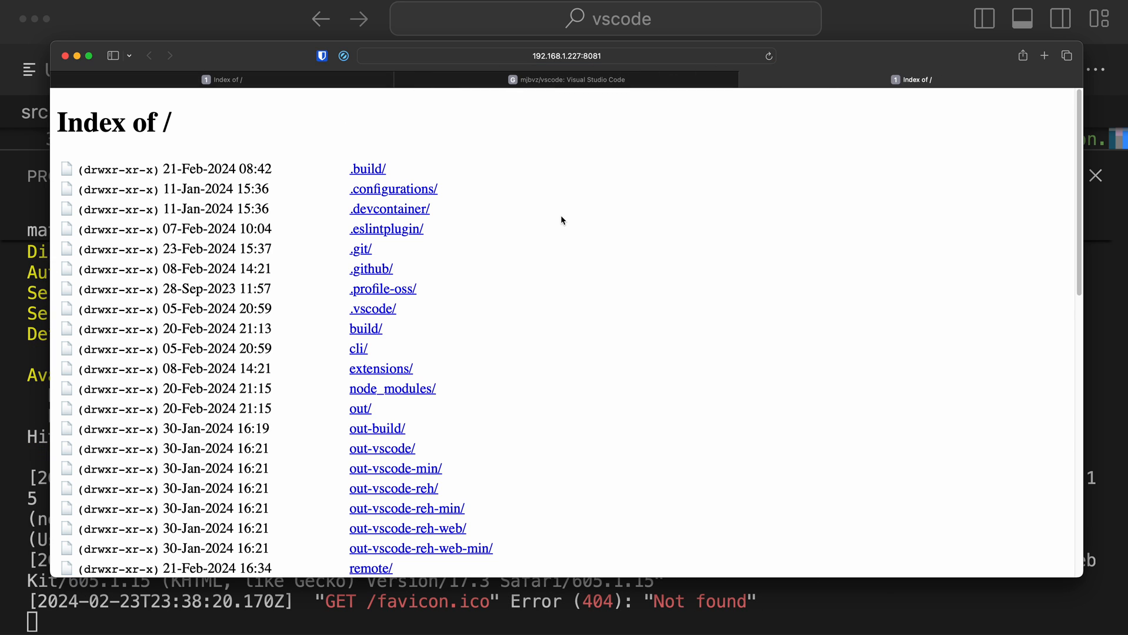
mouse_move(690, 437)
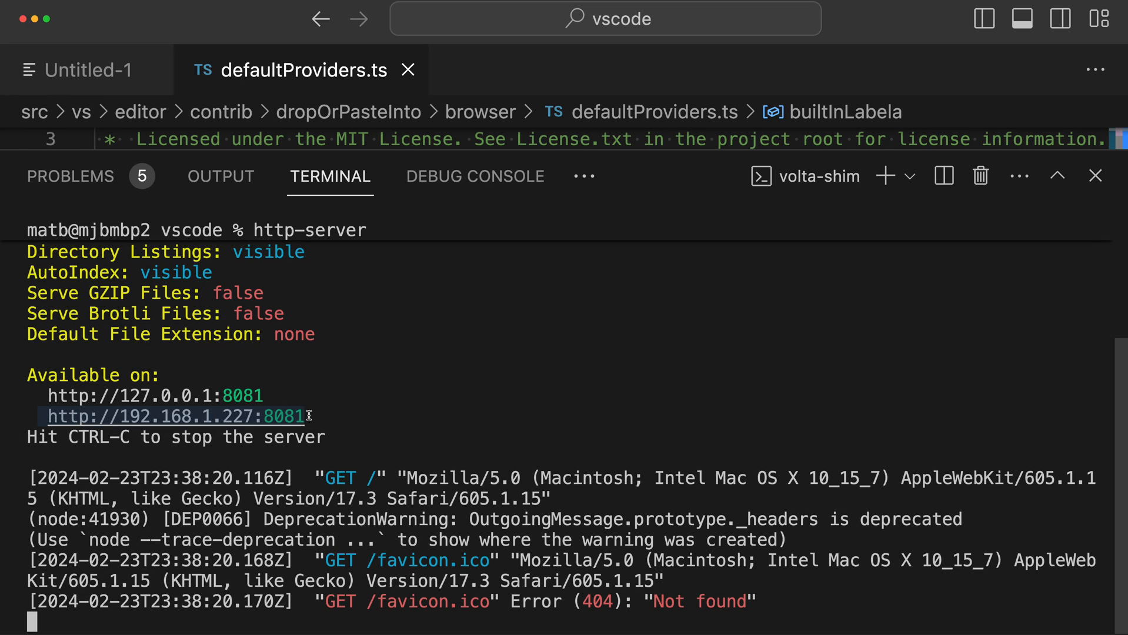
mouse_move(426, 434)
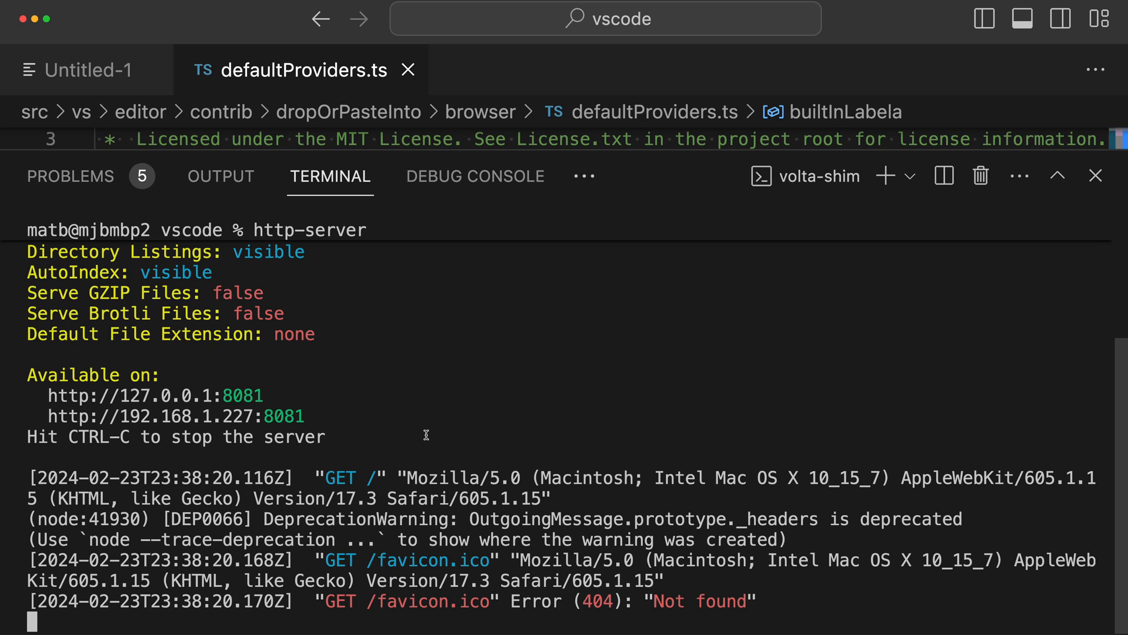
Stop http-server with Ctrl+C and run git push matt HEAD to create branch dev/mjbvz/copy-2
key(ctrl+c)
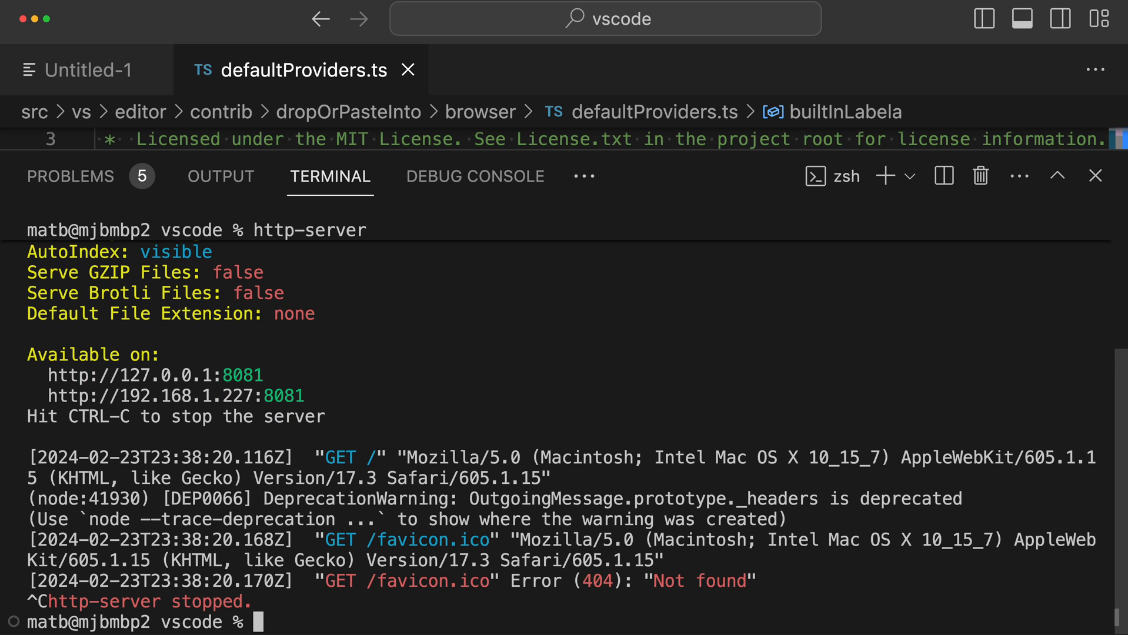
text(git push matt HEAD)
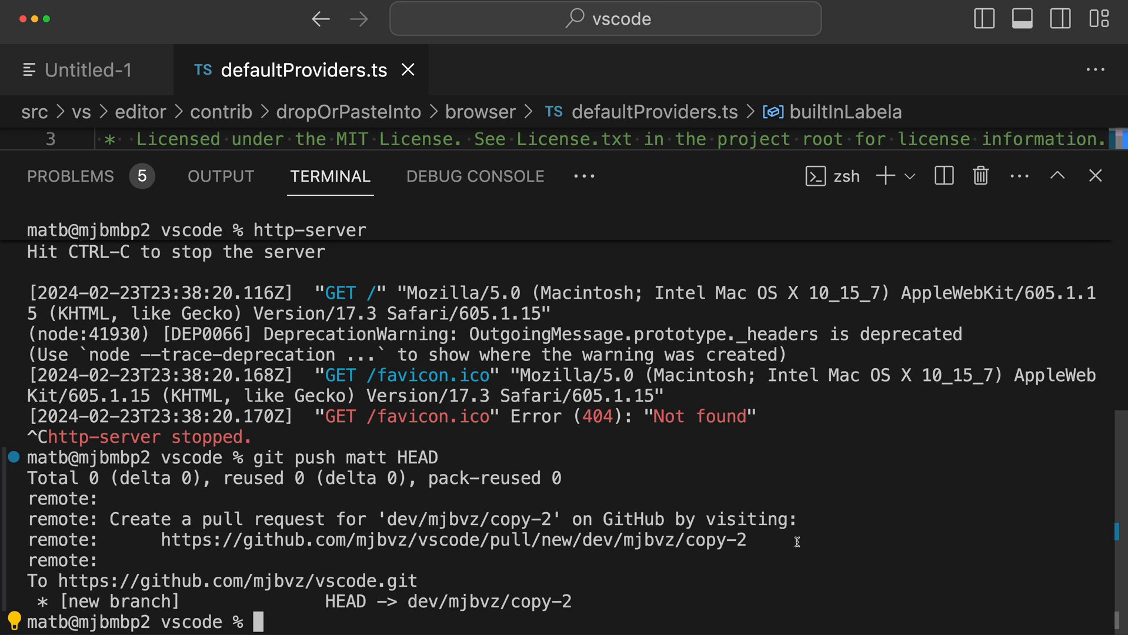
mouse_move(495, 564)
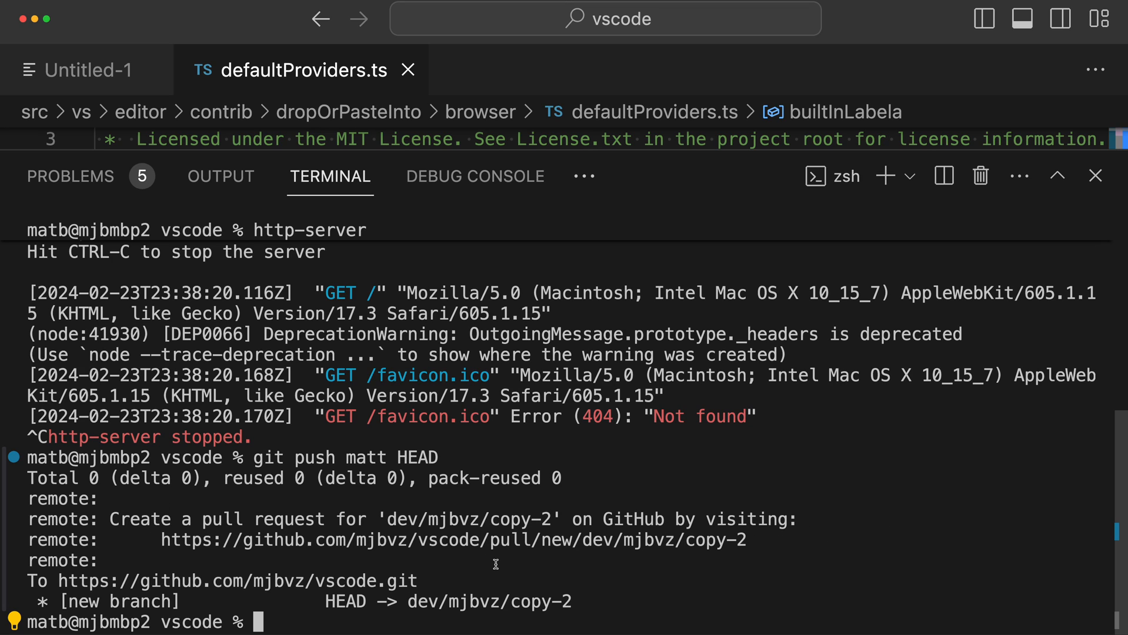
mouse_move(337, 547)
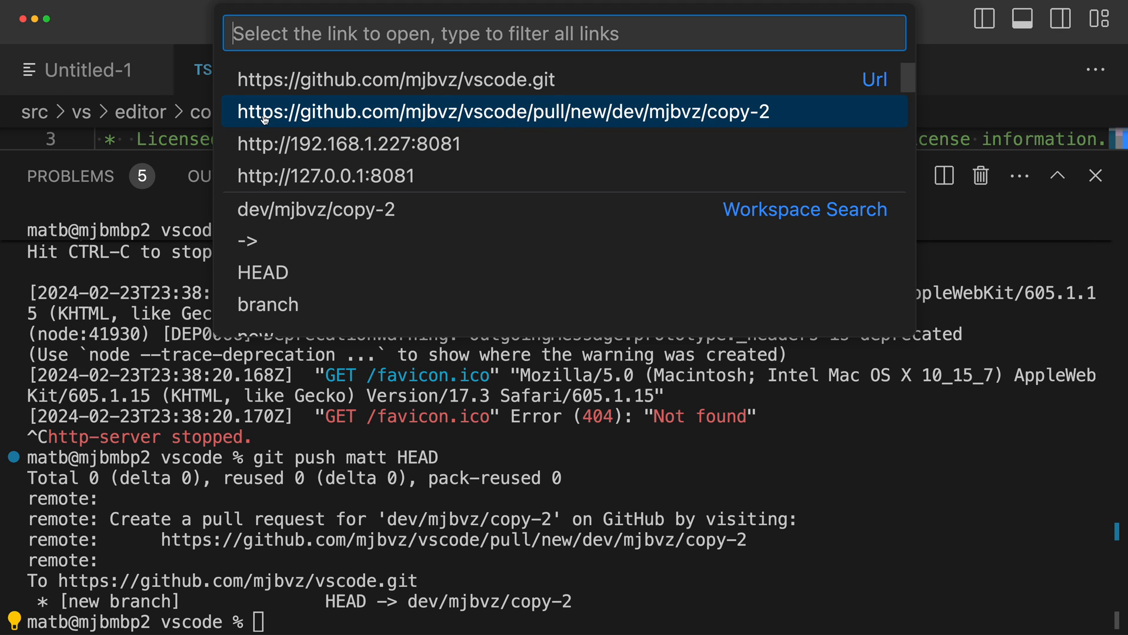
mouse_move(473, 113)
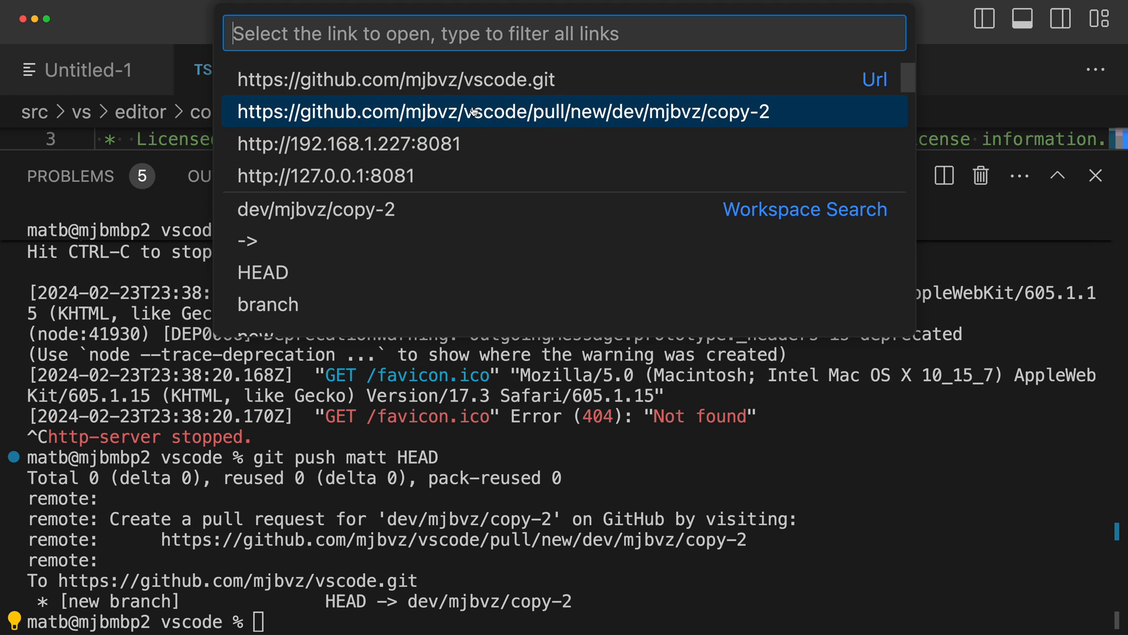
Pick the github.com pull/new URL from the terminal's detected links
click(503, 111)
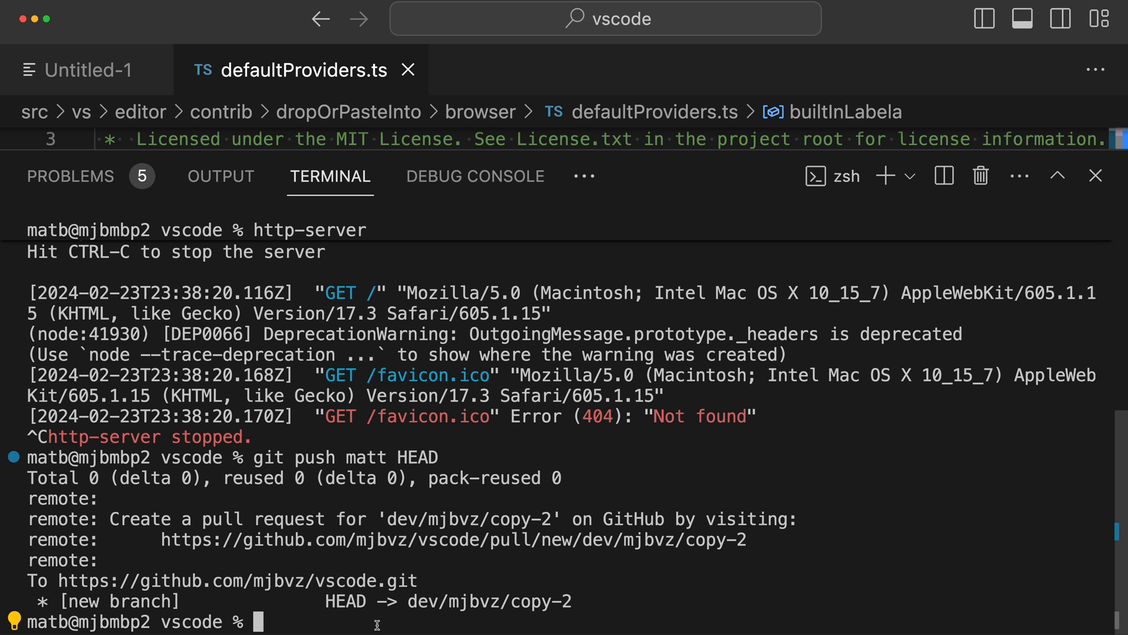
mouse_move(453, 540)
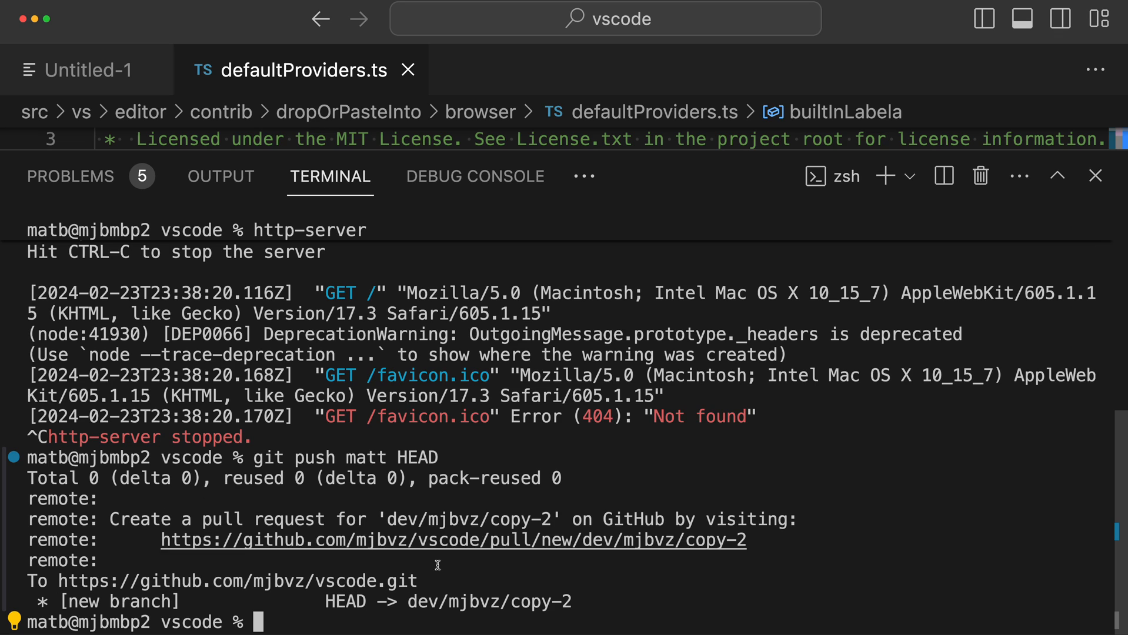
mouse_move(562, 576)
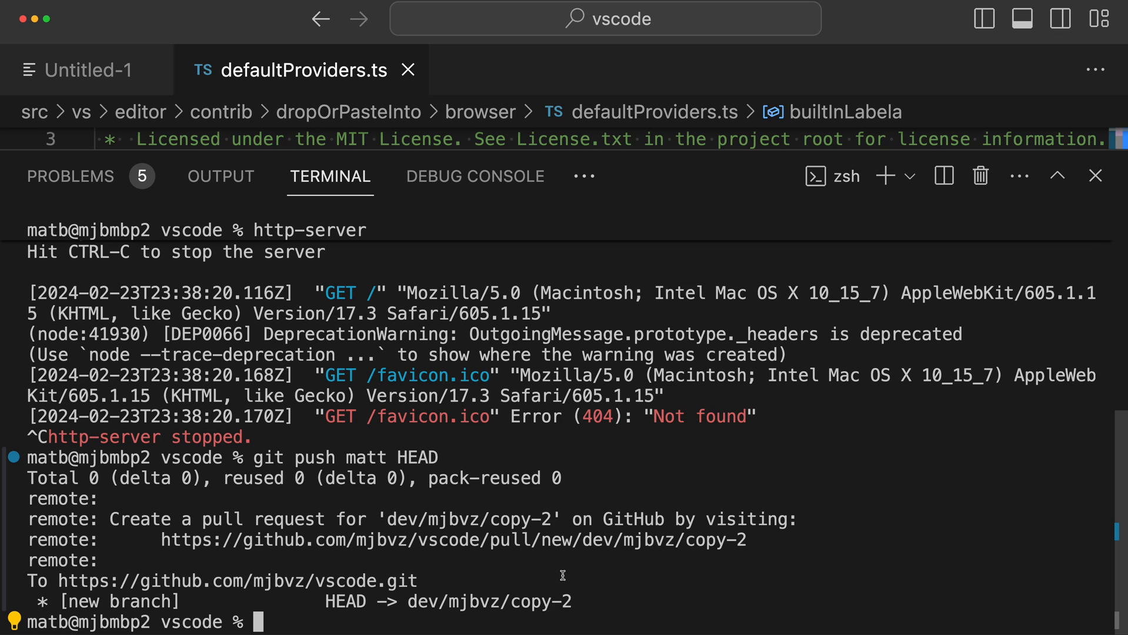